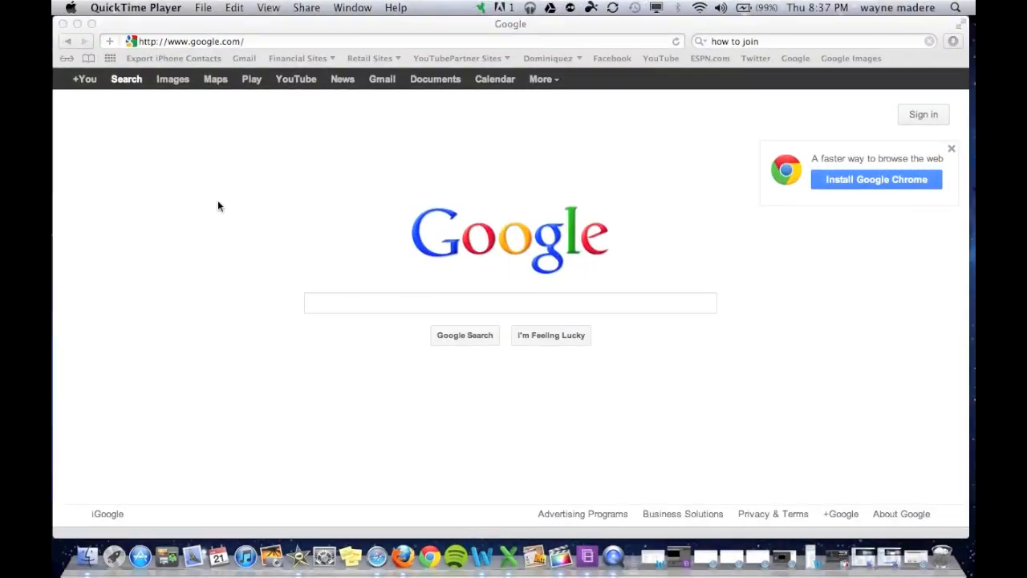
mouse_move(113, 102)
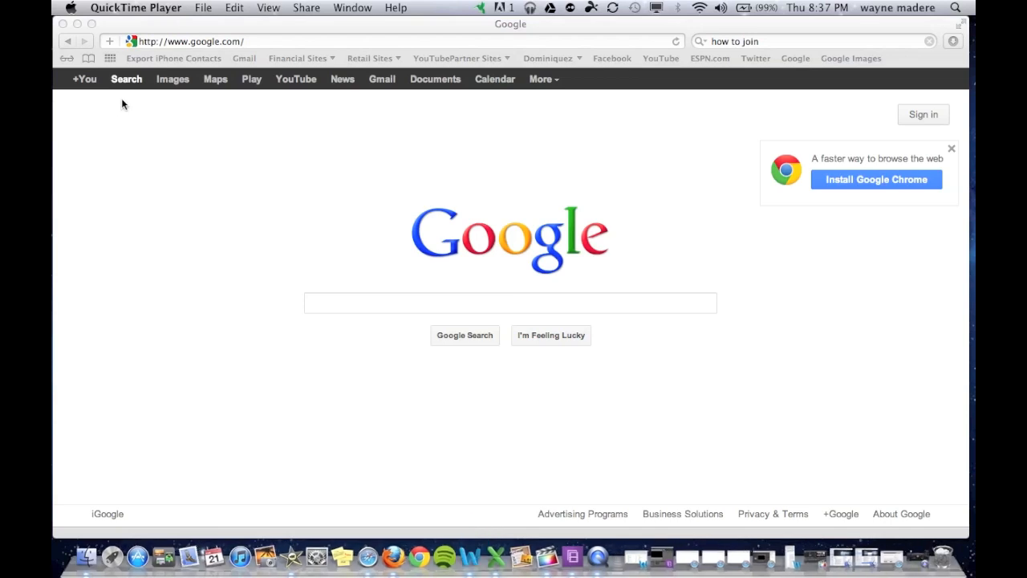
mouse_move(254, 53)
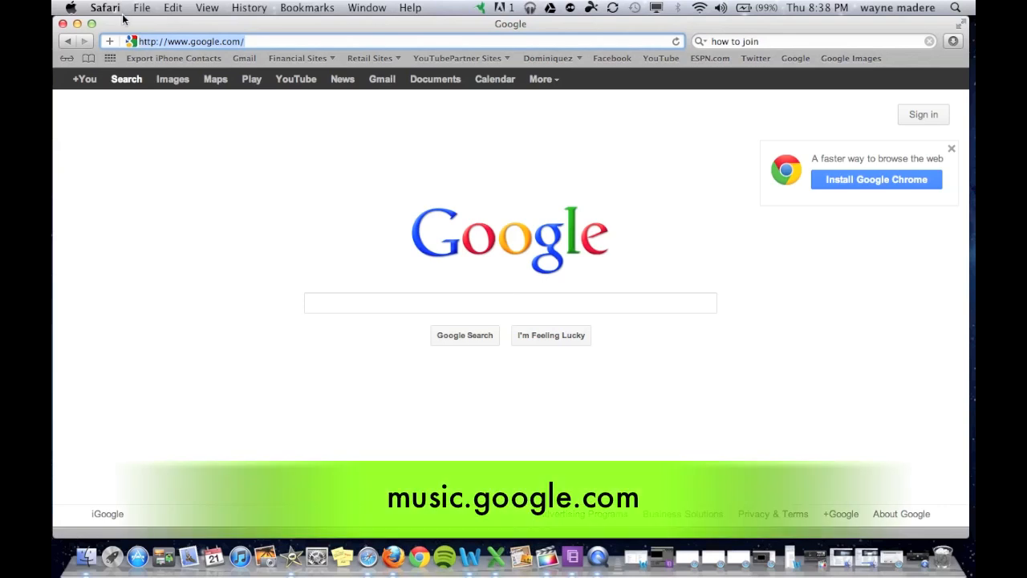
Navigate to music.google.com so it redirects to the Google Play sign-in page.
type("music.google.com")
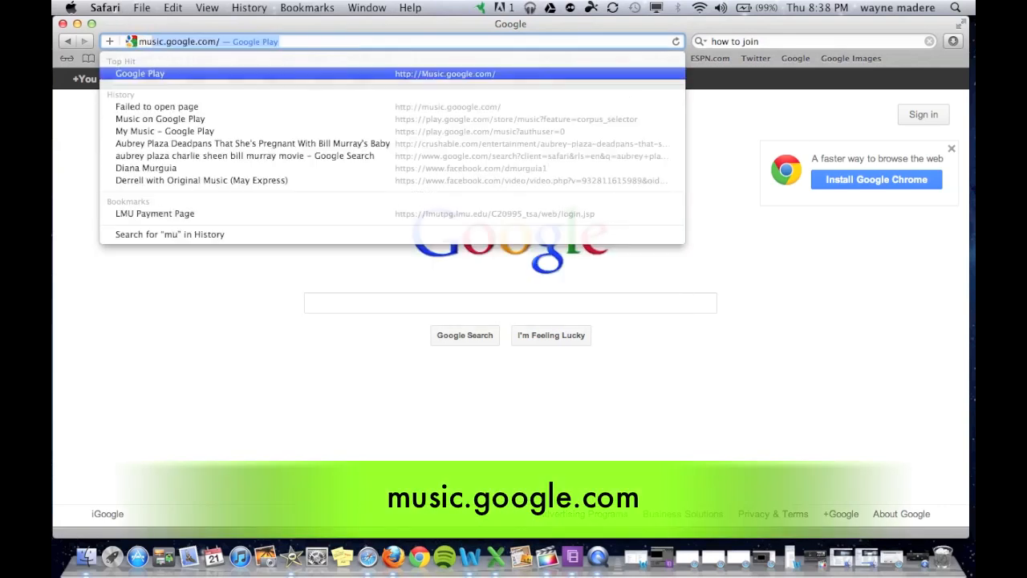
type("music.googl")
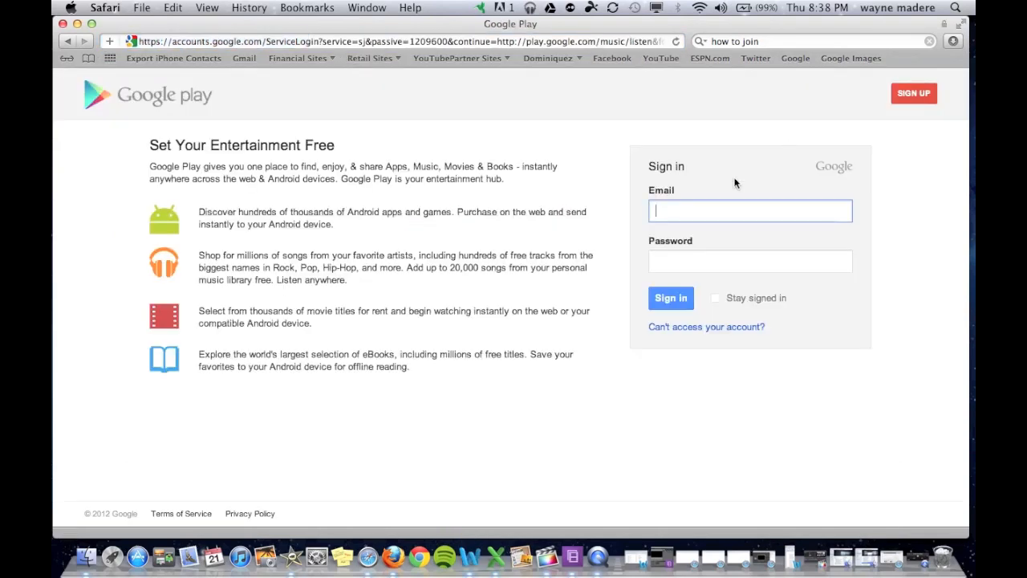
Sign in to Google Play Music with the asktheandroid account credentials.
type("ask")
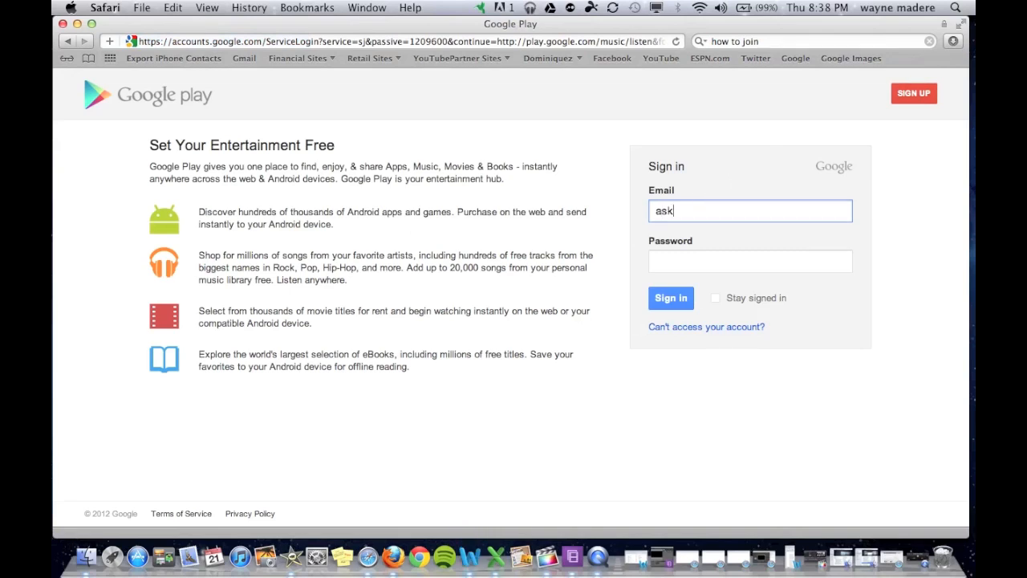
type("theandroidguy")
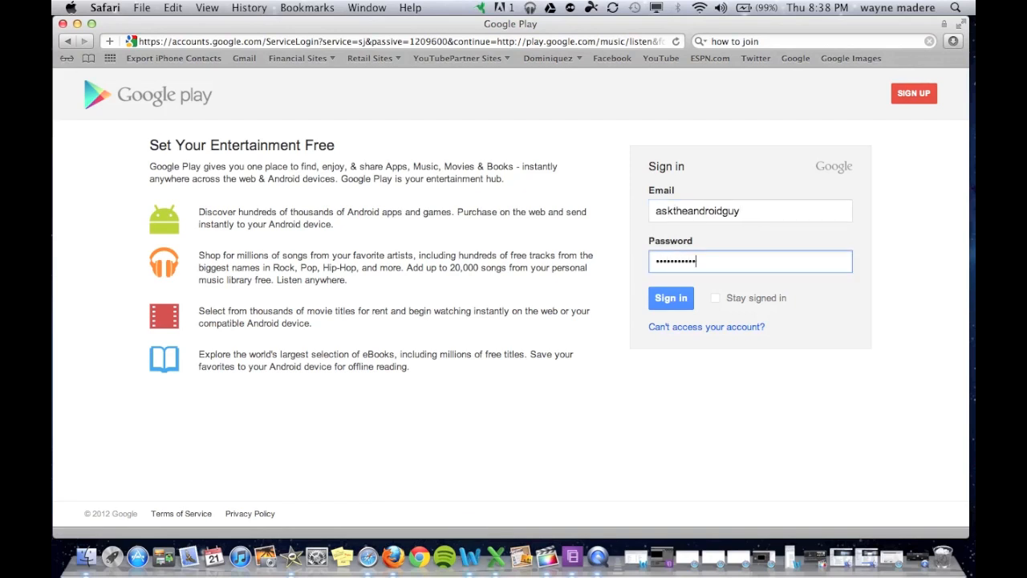
left_click(670, 297)
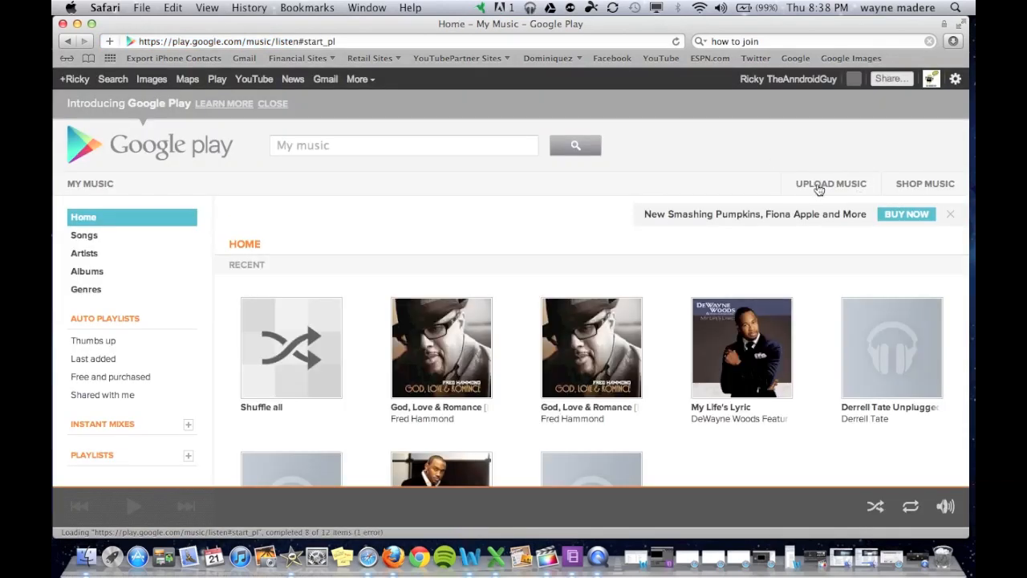
Go to the Upload Music page and start downloading Music Manager.
left_click(831, 183)
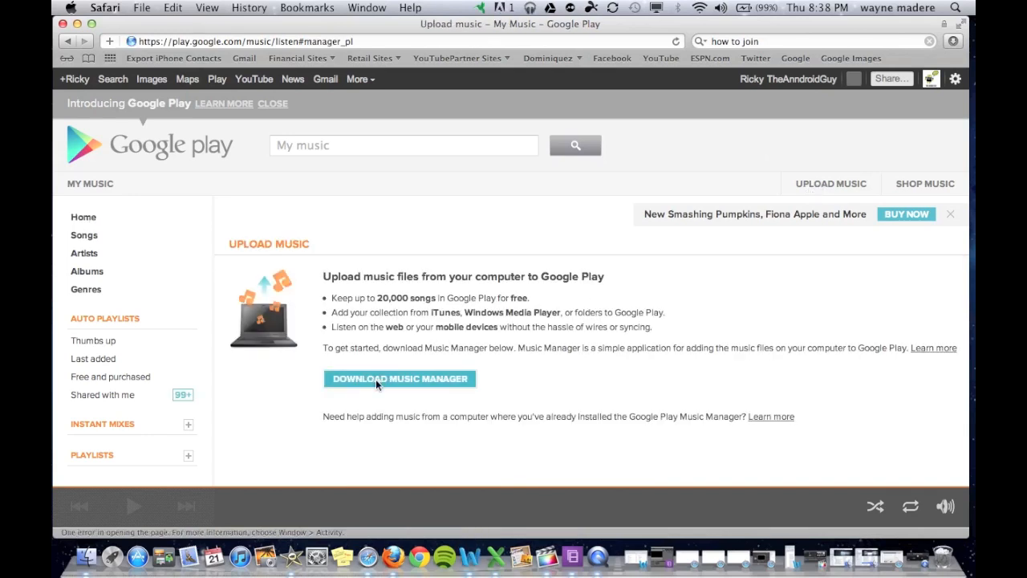
left_click(399, 379)
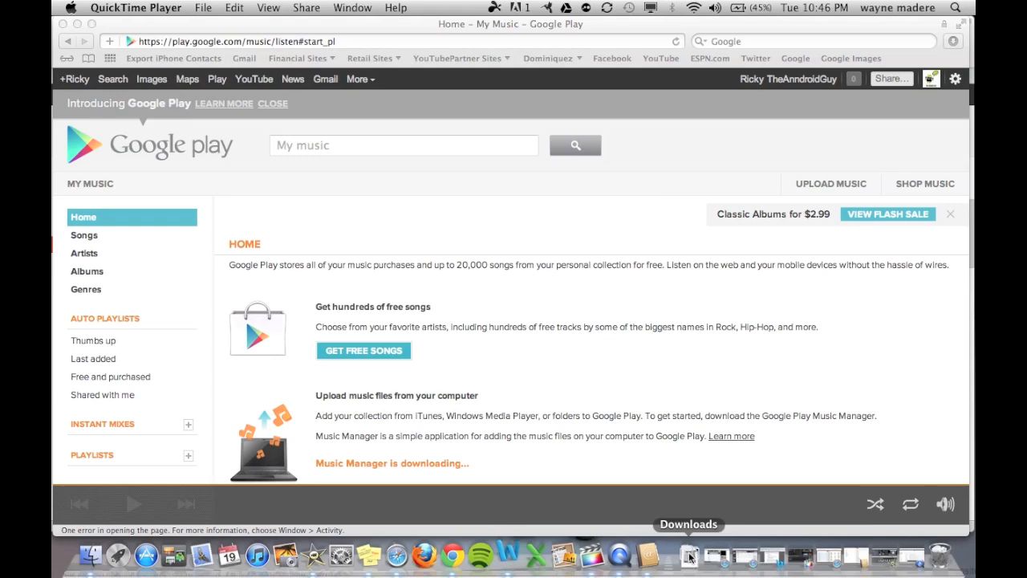
Show Safari's recent downloads list containing musicmanager.dmg.
left_click(689, 554)
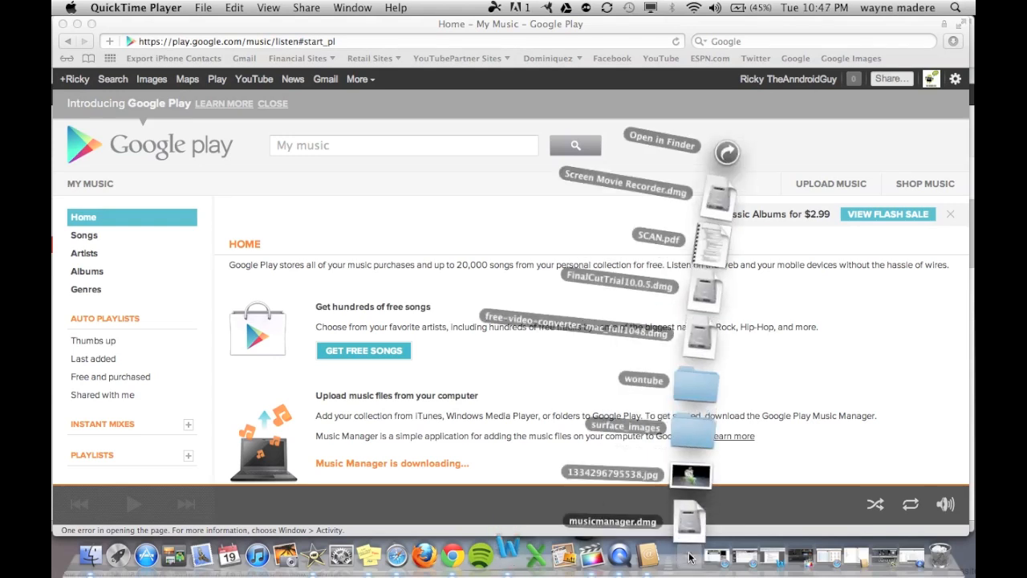
mouse_move(688, 522)
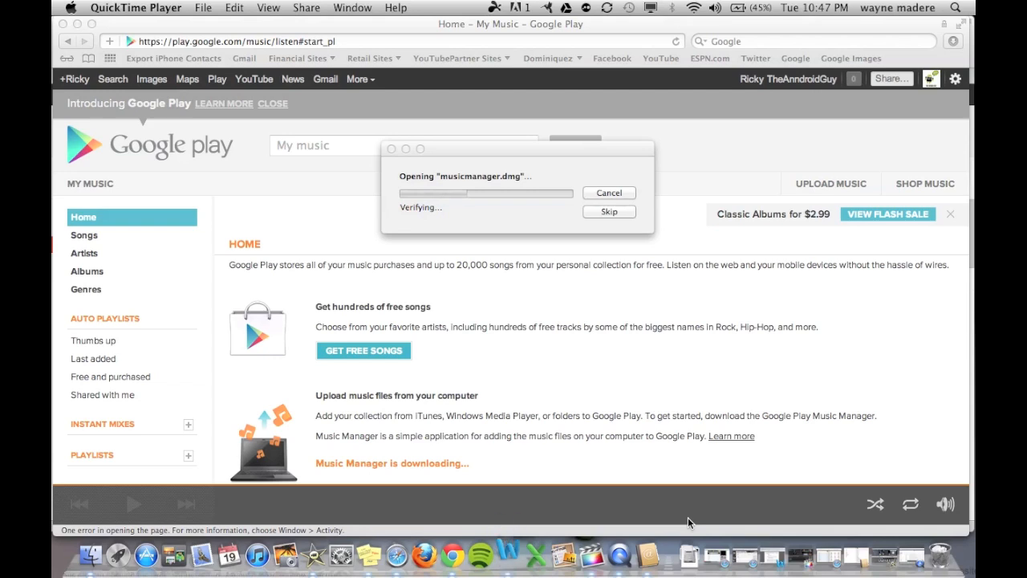
mouse_move(120, 131)
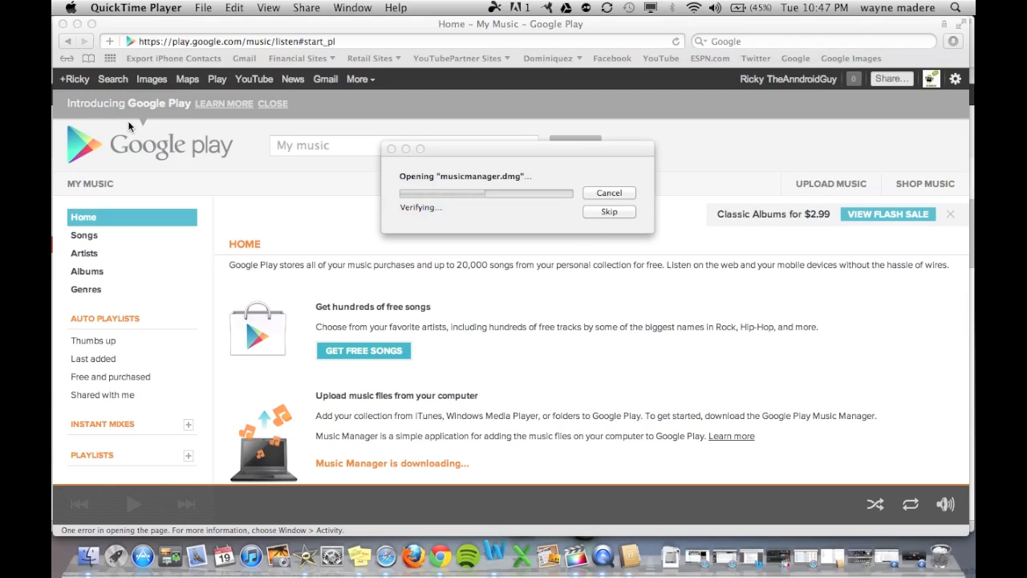
mouse_move(494, 553)
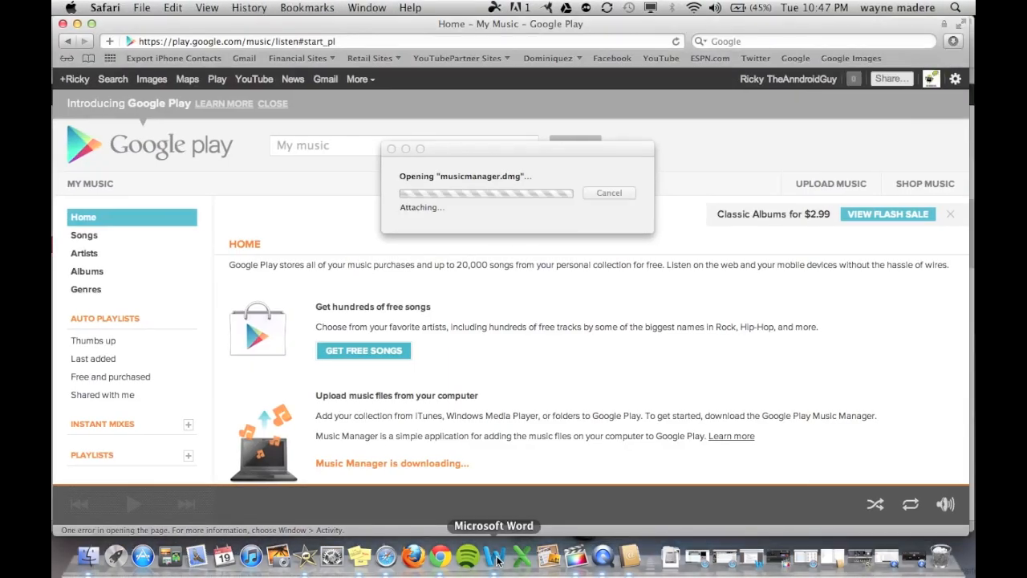
mouse_move(569, 353)
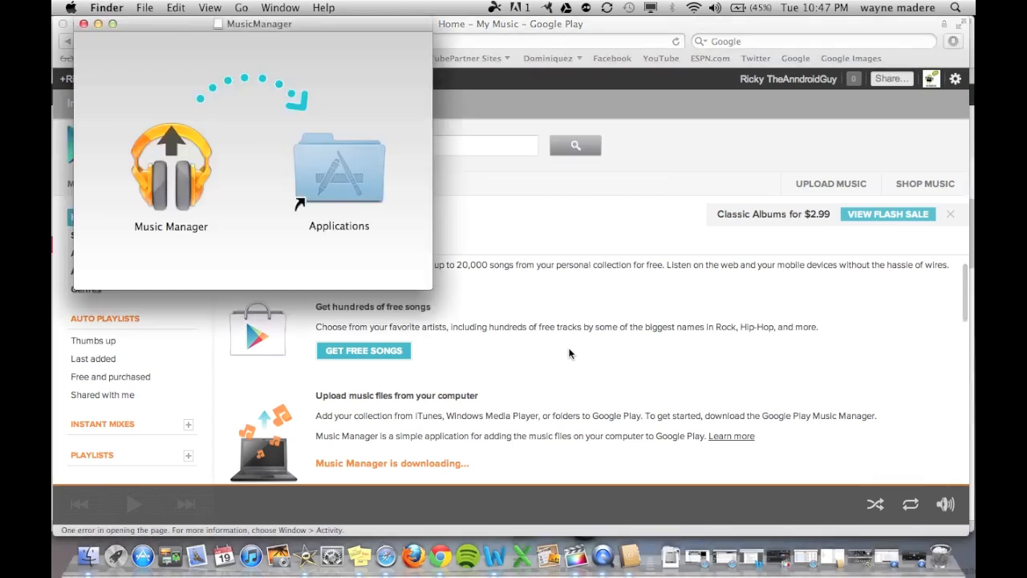
mouse_move(170, 188)
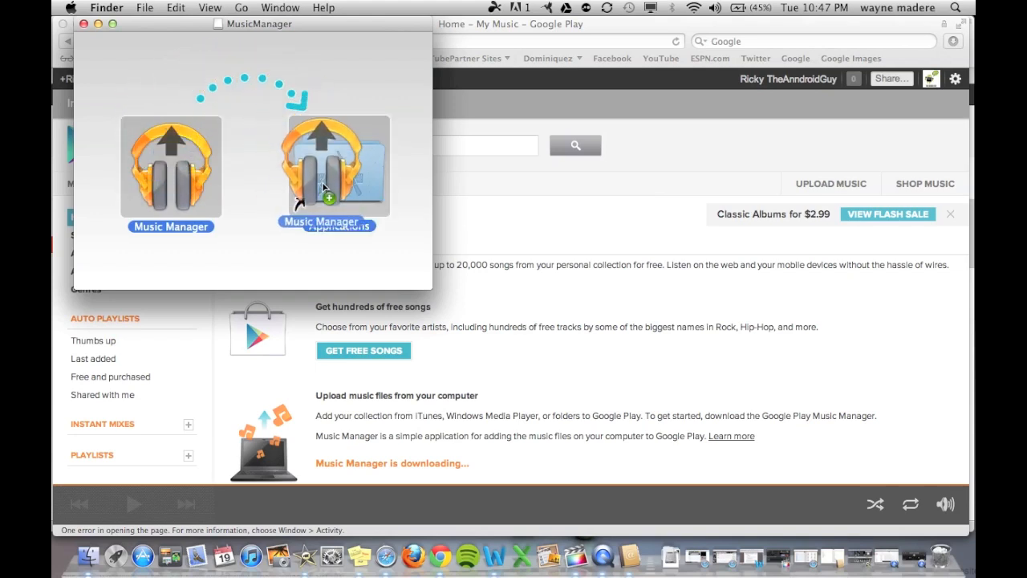
Copy Music Manager into the Applications folder and close the disk image window.
left_click_drag(170, 167, 329, 189)
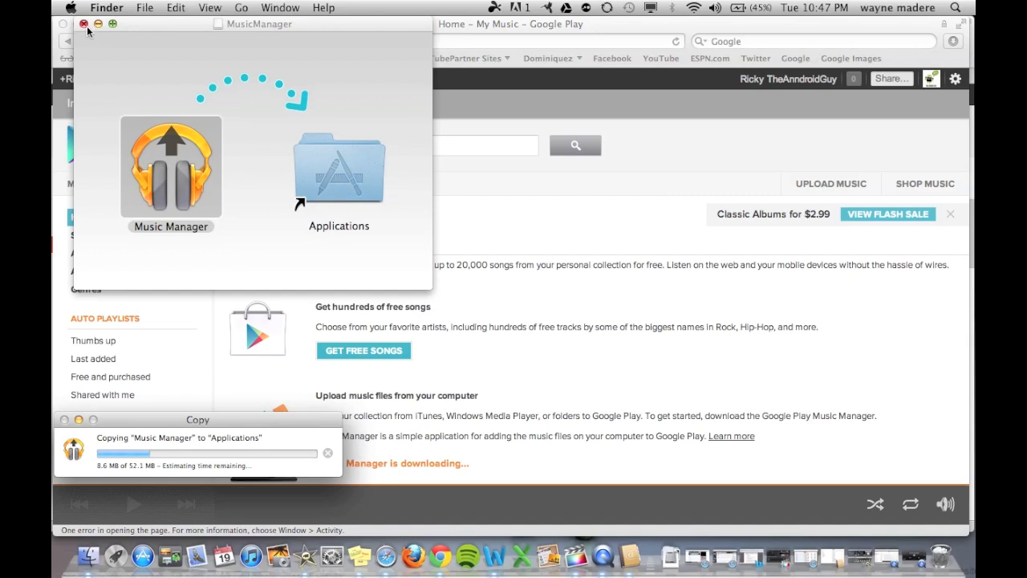
left_click(85, 24)
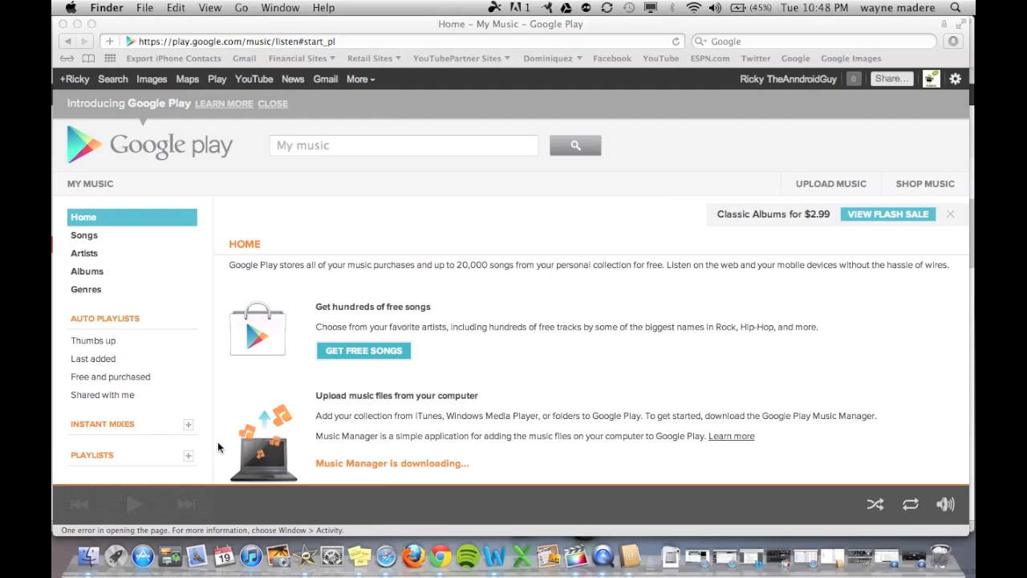
mouse_move(78, 24)
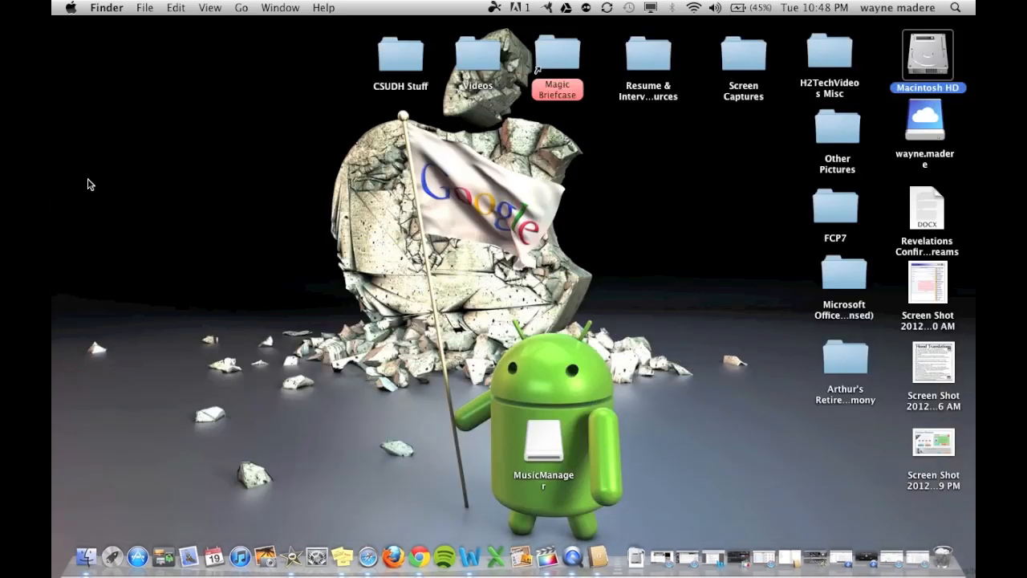
mouse_move(93, 464)
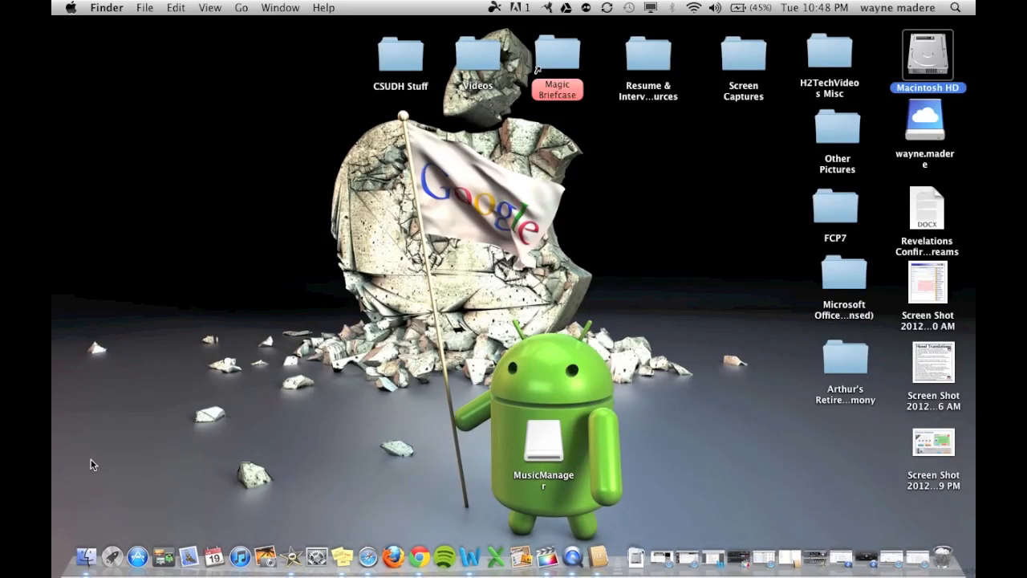
mouse_move(86, 556)
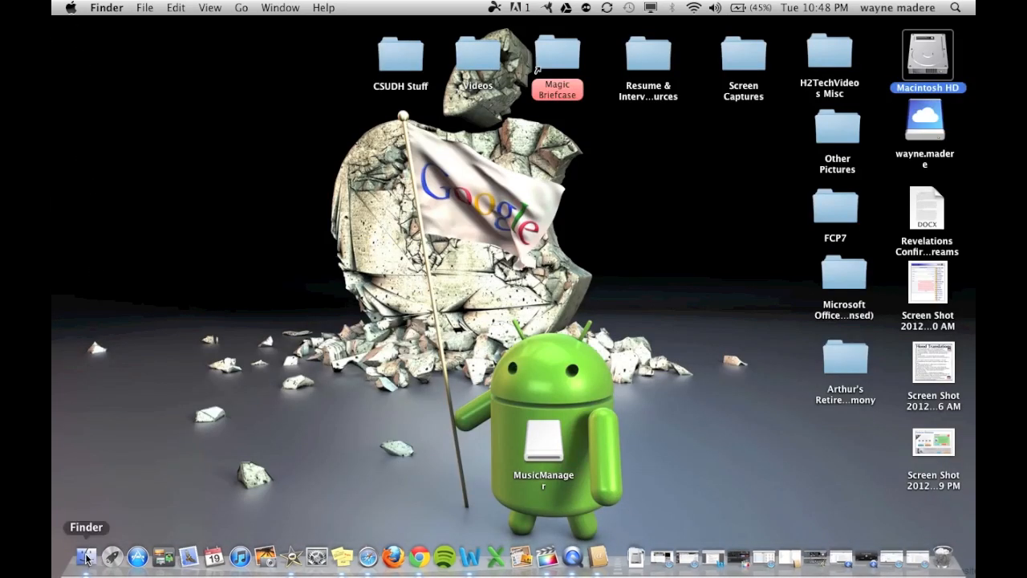
Launch Music Manager from the Applications folder in a new Finder window.
left_click(87, 556)
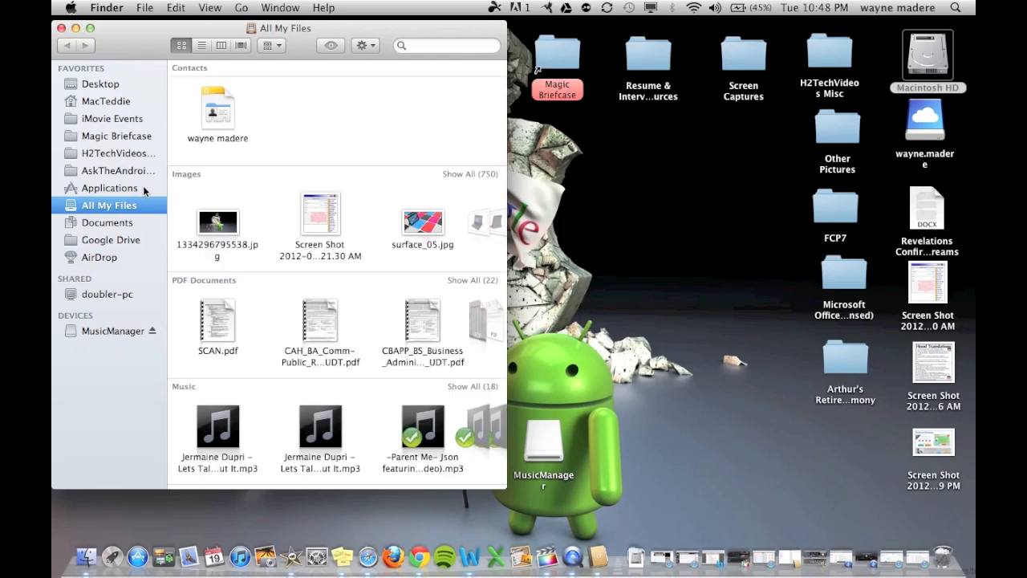
left_click(109, 188)
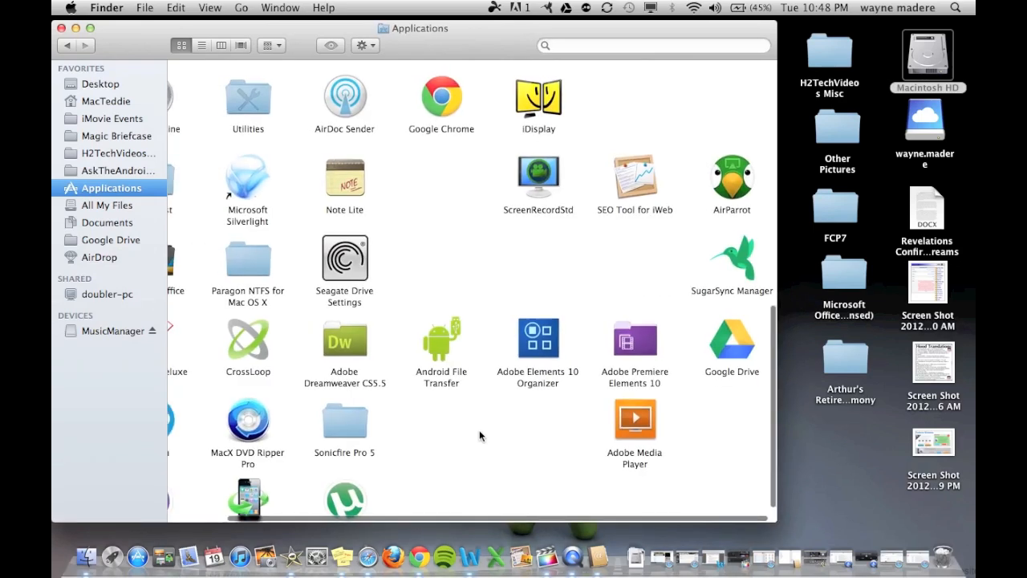
scroll("up", 3)
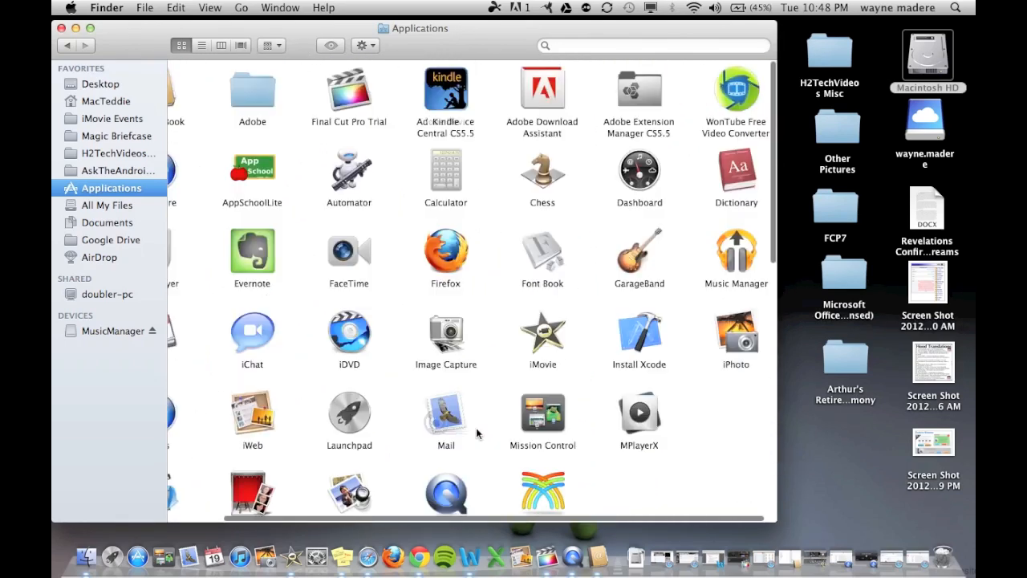
mouse_move(725, 297)
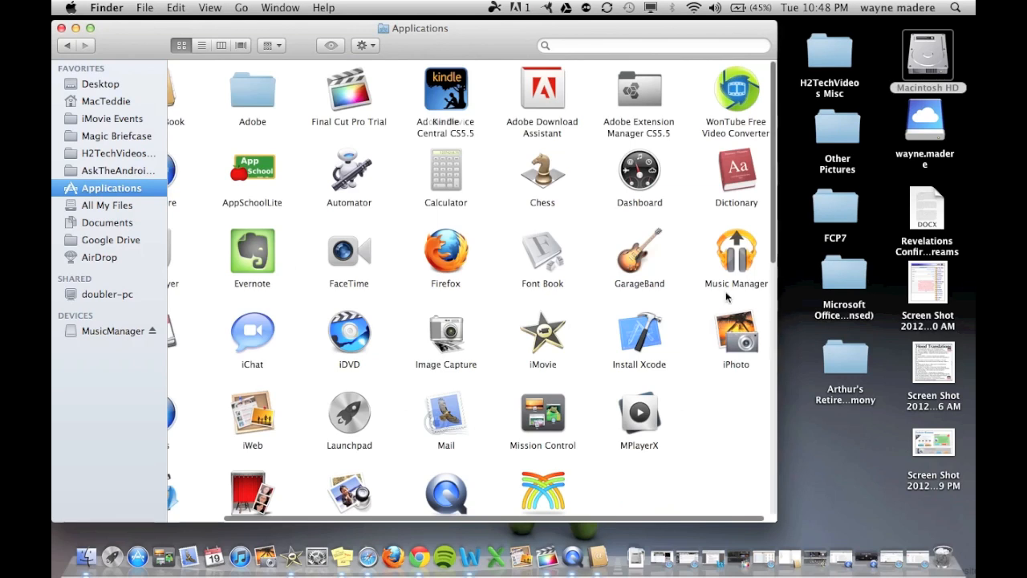
left_click(735, 254)
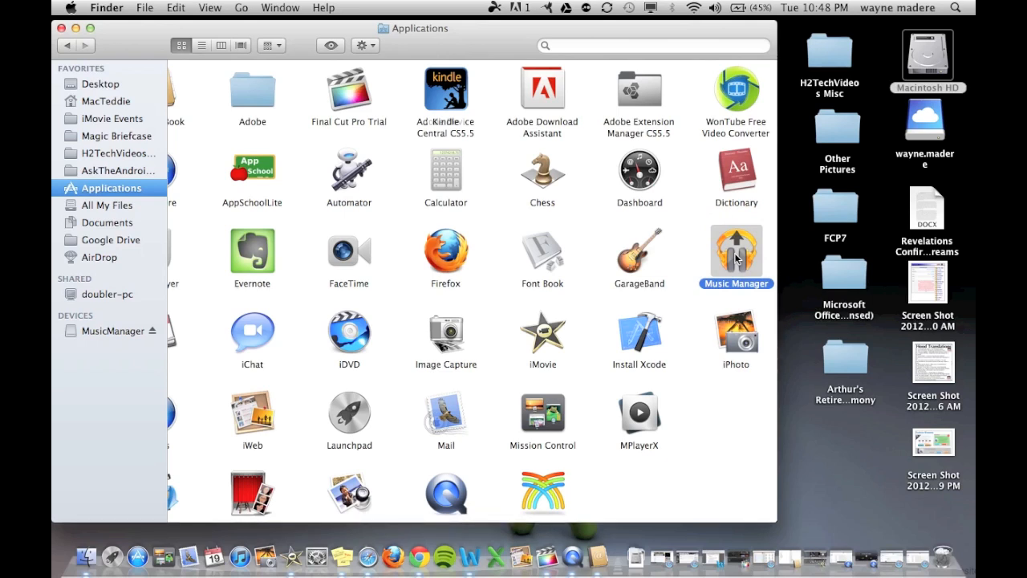
mouse_move(741, 257)
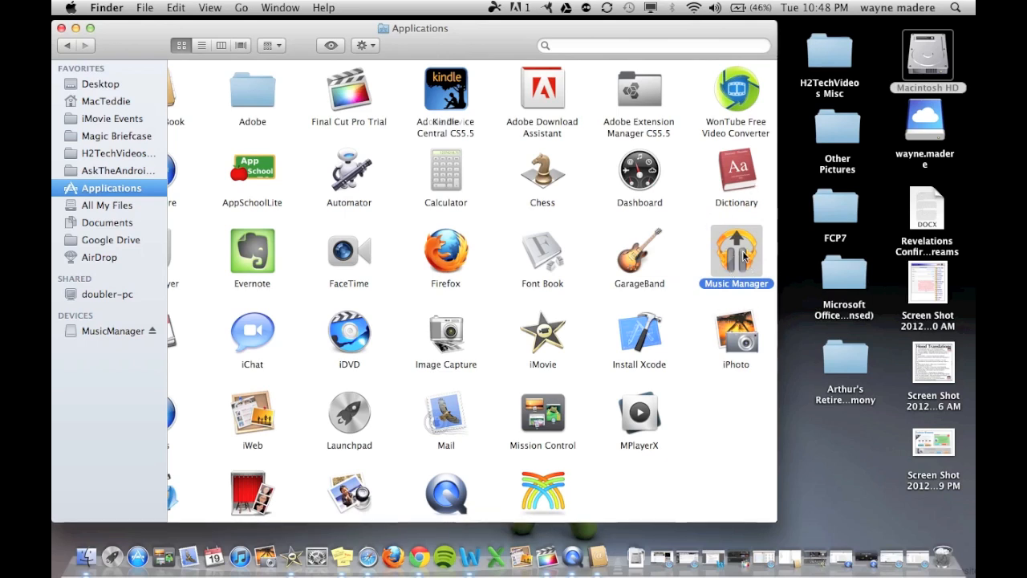
double_click(735, 251)
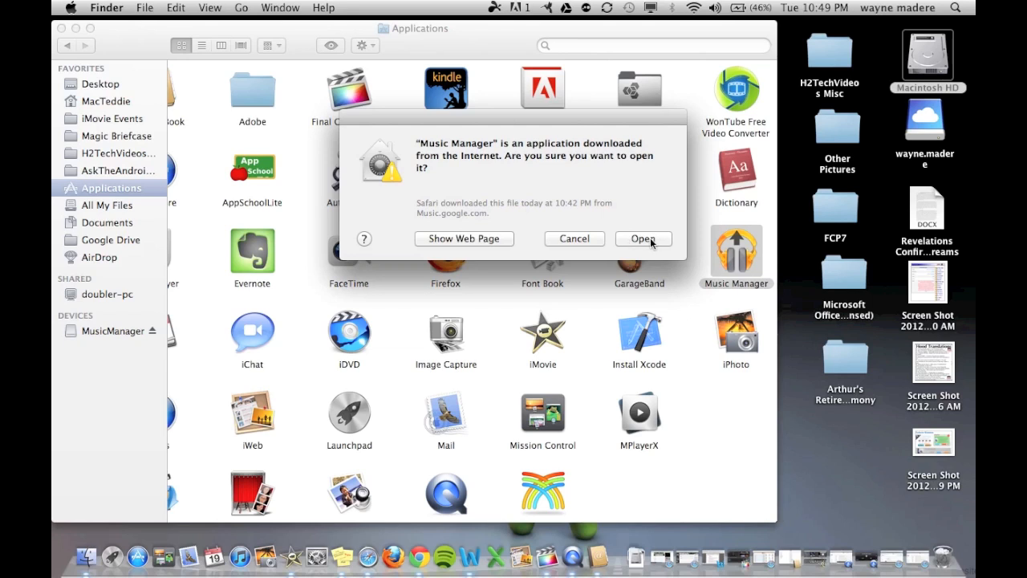
Confirm opening the downloaded app and allow MusicManagerHelper keychain password access.
left_click(641, 237)
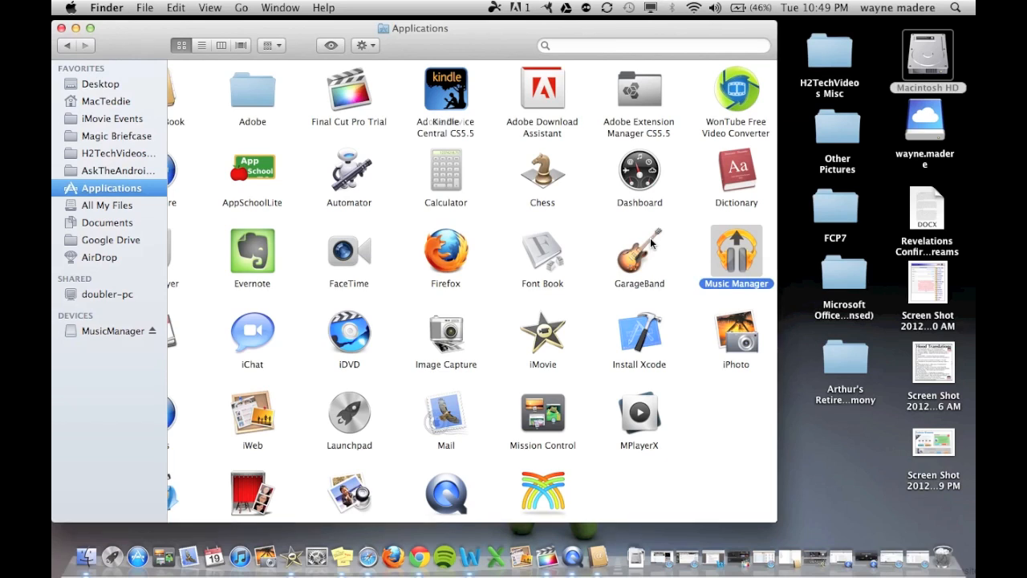
mouse_move(328, 135)
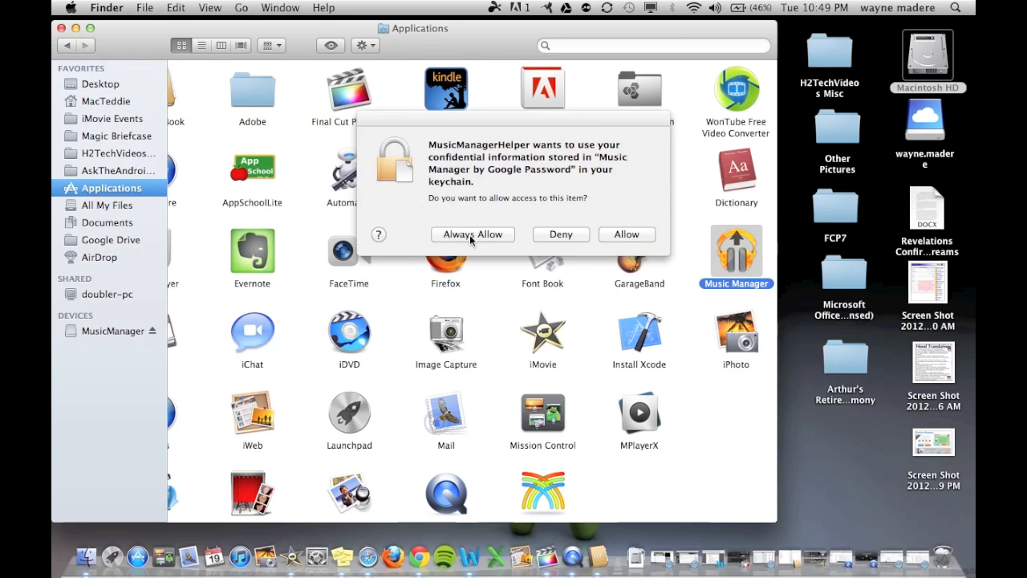
left_click(472, 234)
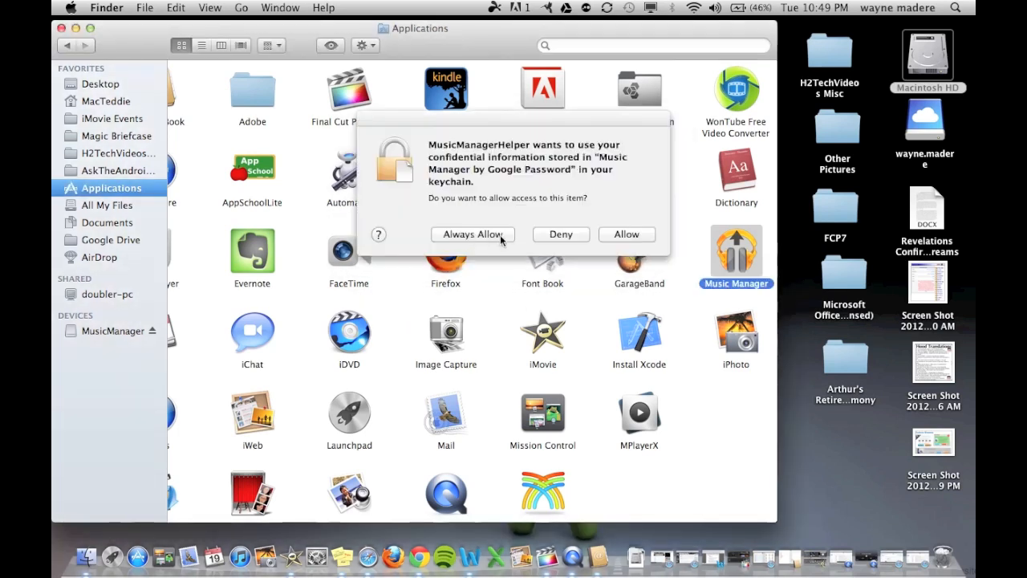
left_click(471, 234)
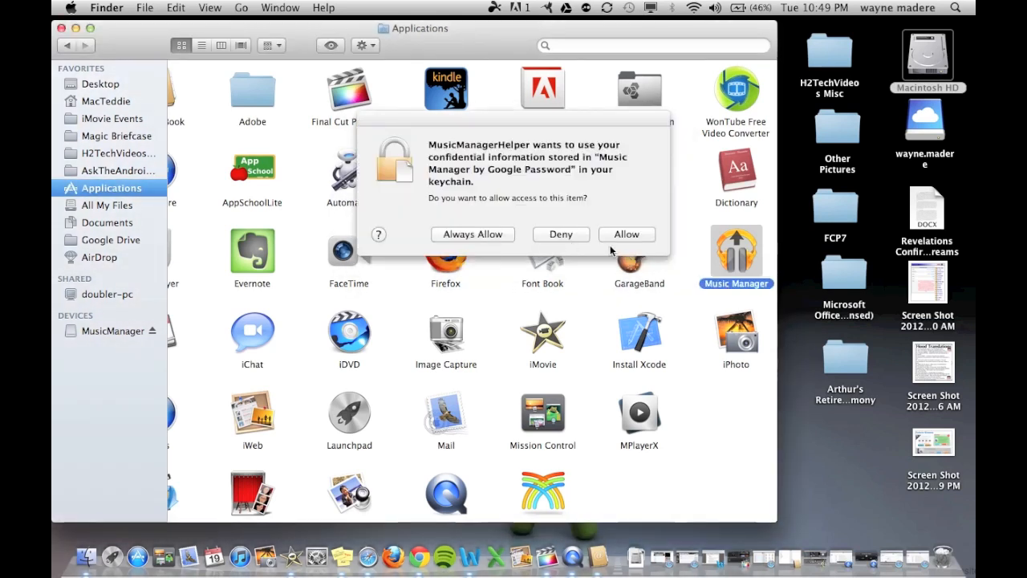
left_click(625, 234)
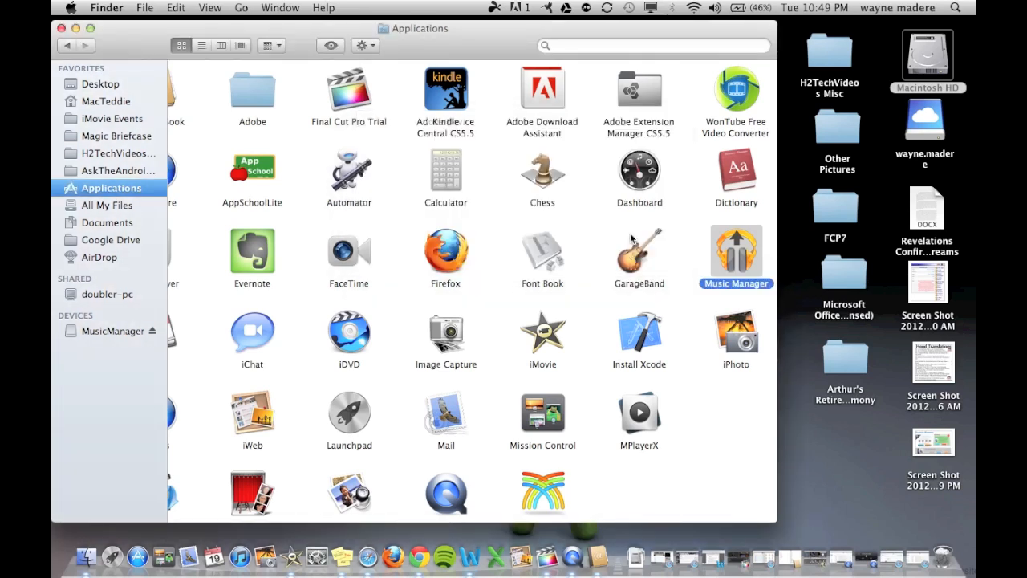
double_click(735, 256)
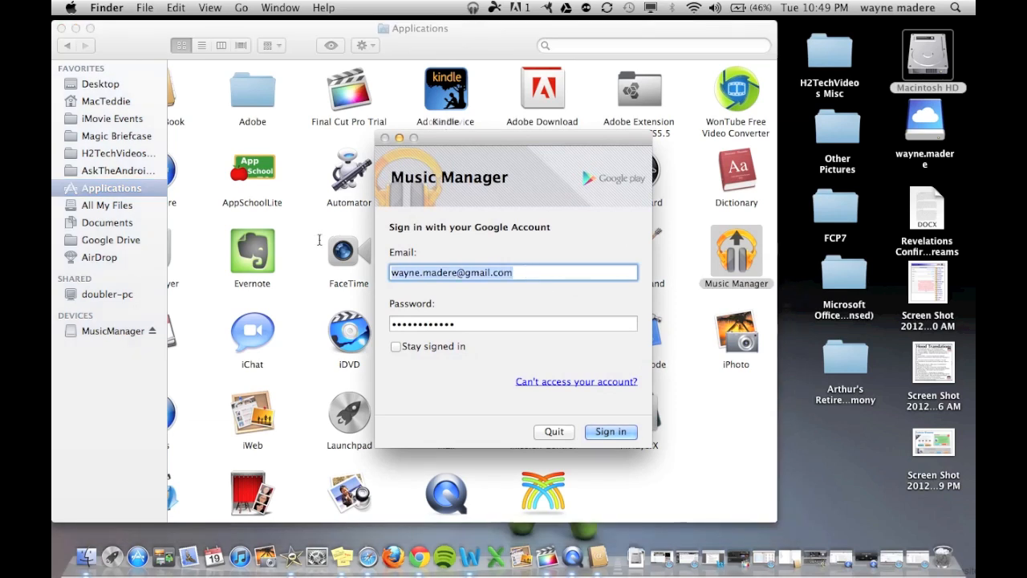
Sign in to Music Manager as asktheandroidgu... with Stay signed in ticked.
type("askthe")
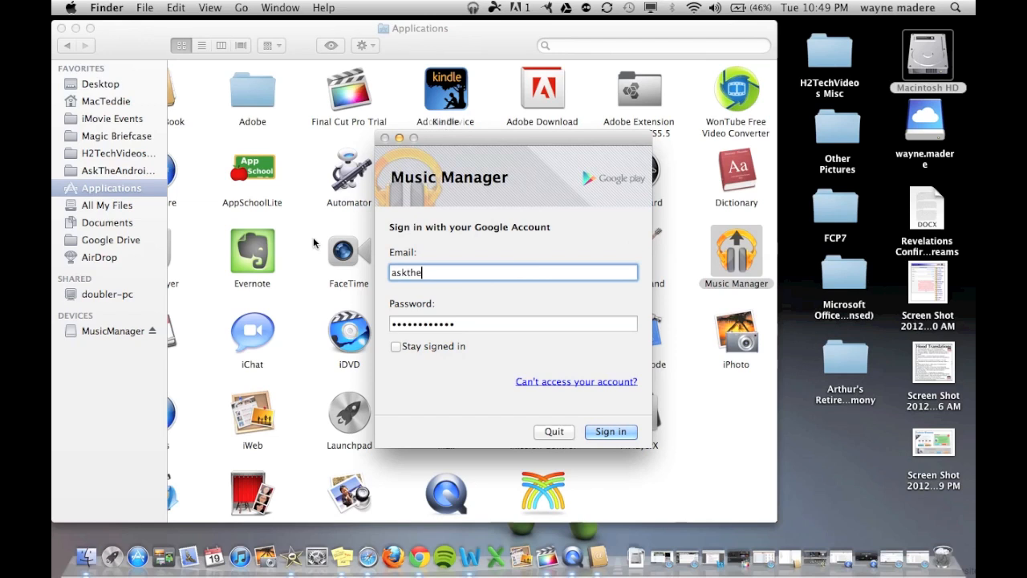
type("androidguy")
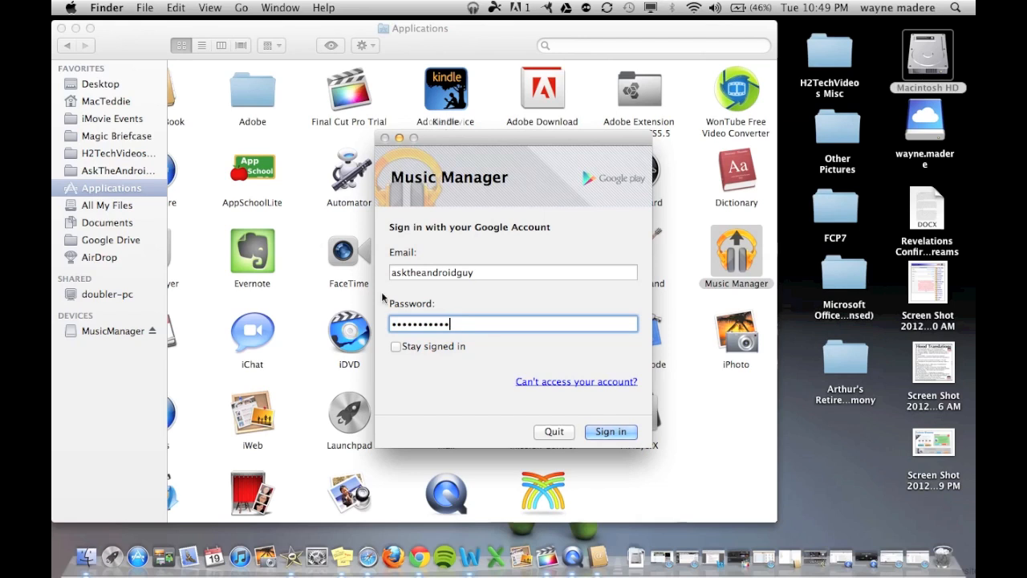
mouse_move(329, 448)
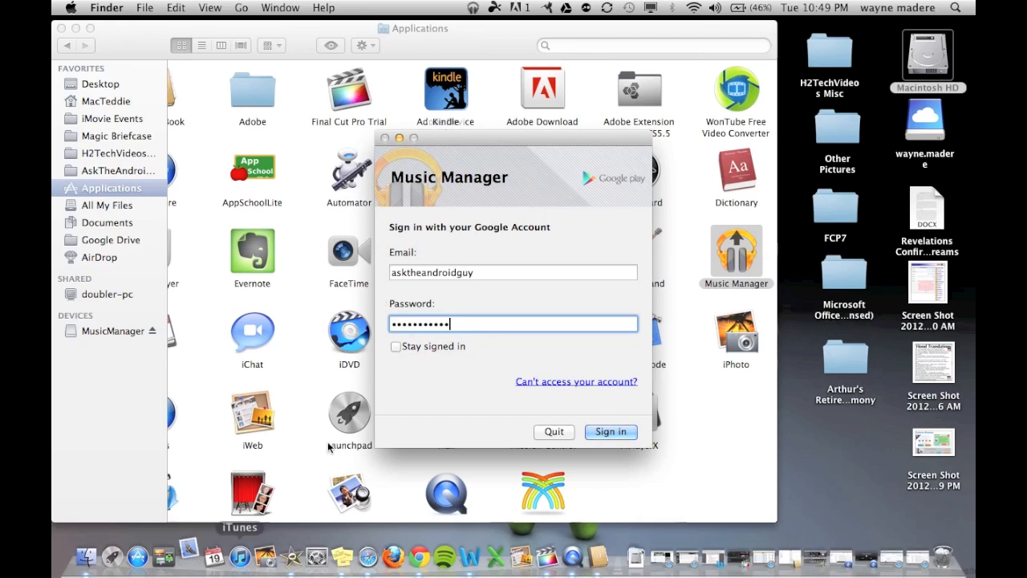
left_click(394, 347)
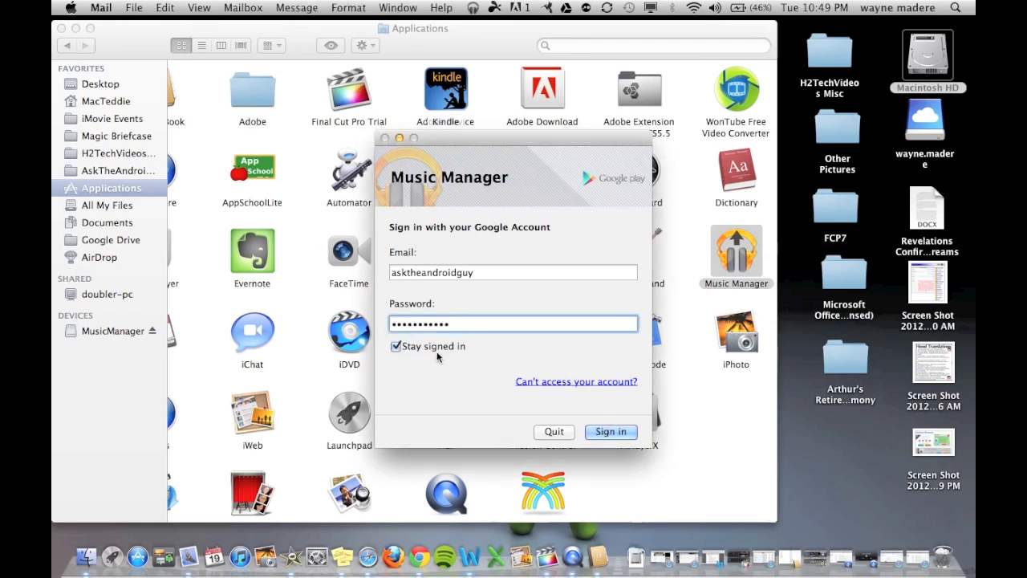
left_click(610, 432)
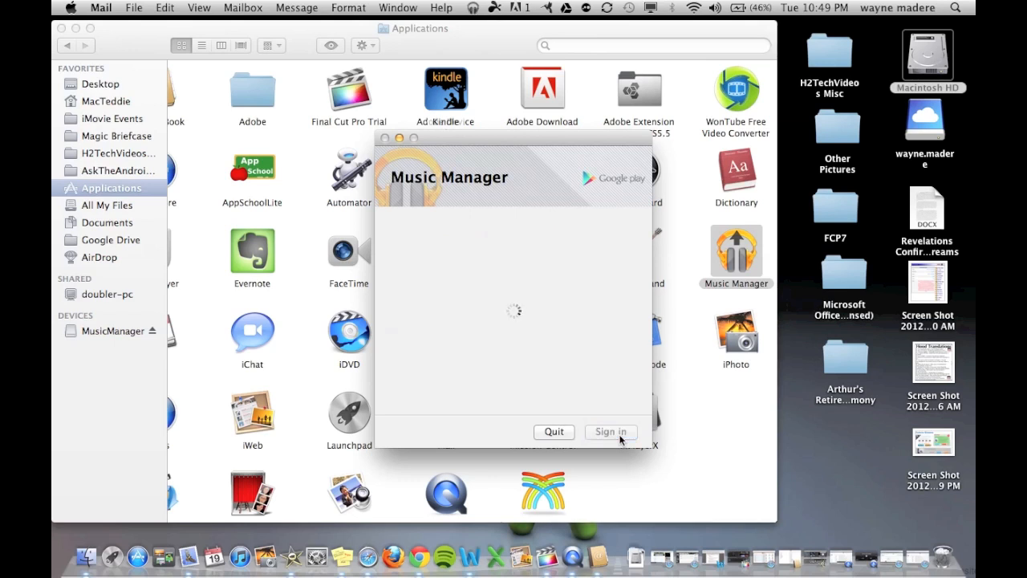
left_click(553, 431)
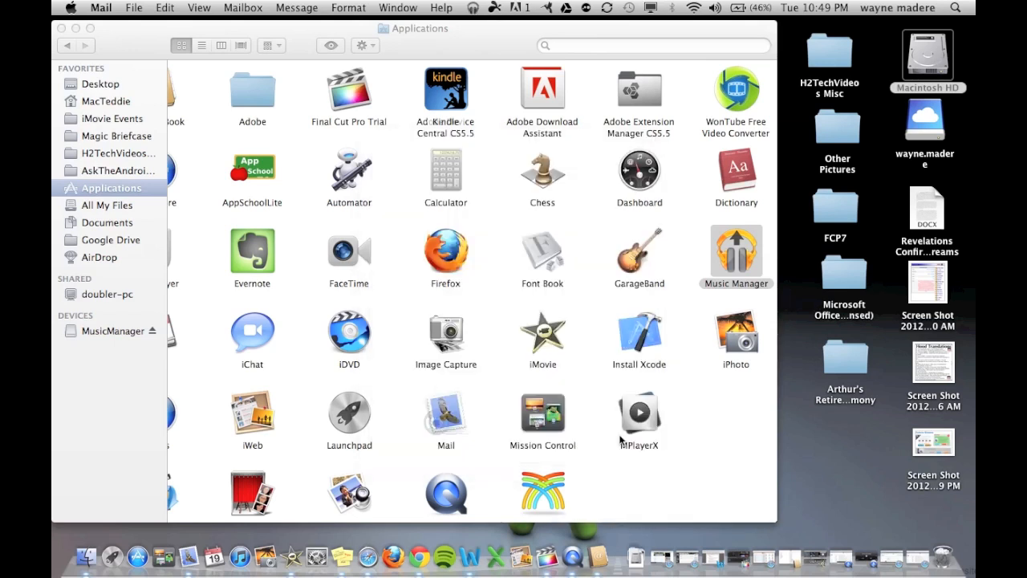
mouse_move(189, 555)
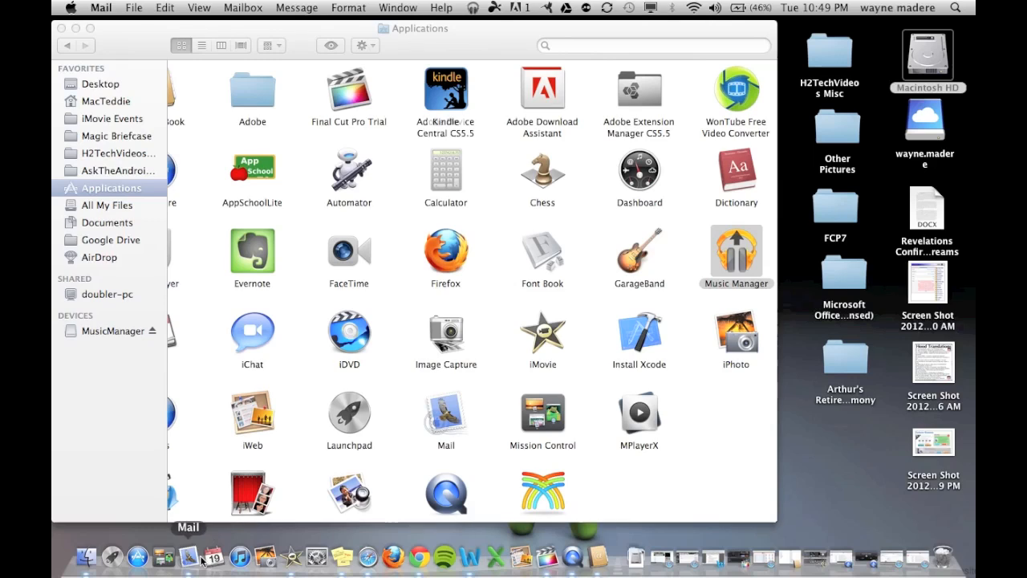
mouse_move(61, 40)
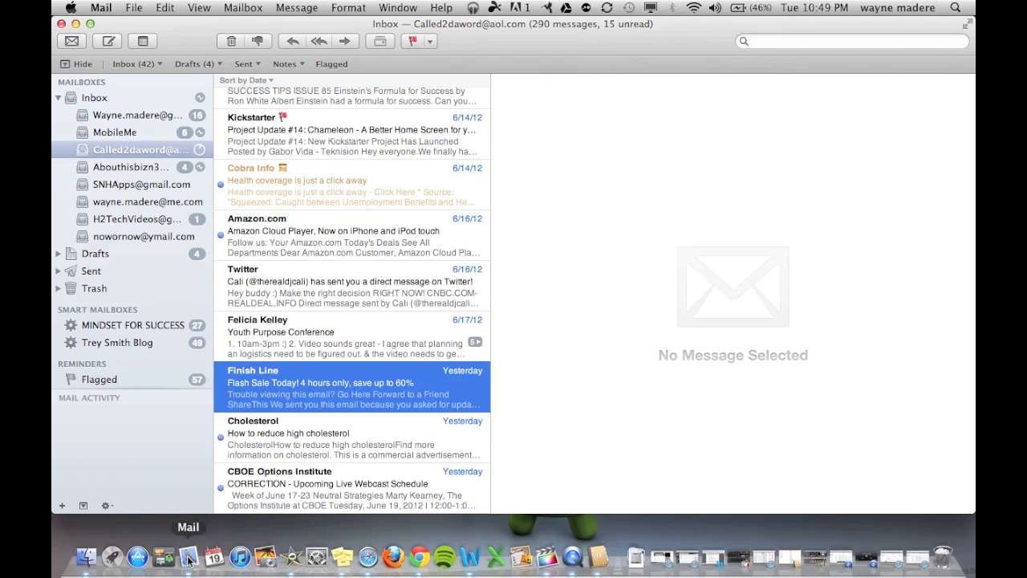
Force quit the unresponsive Mail app from its Dock icon menu.
right_click(190, 555)
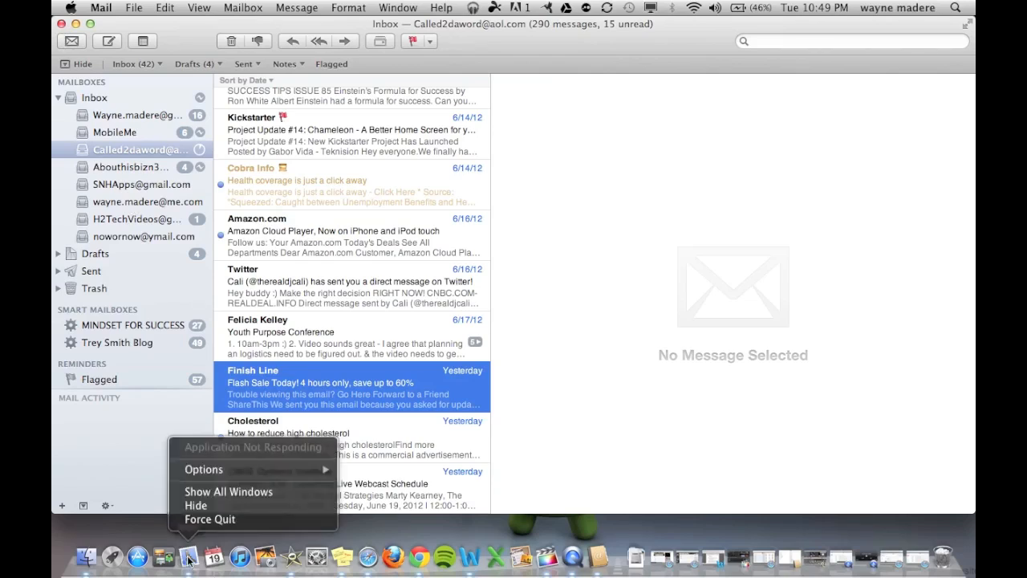
mouse_move(208, 520)
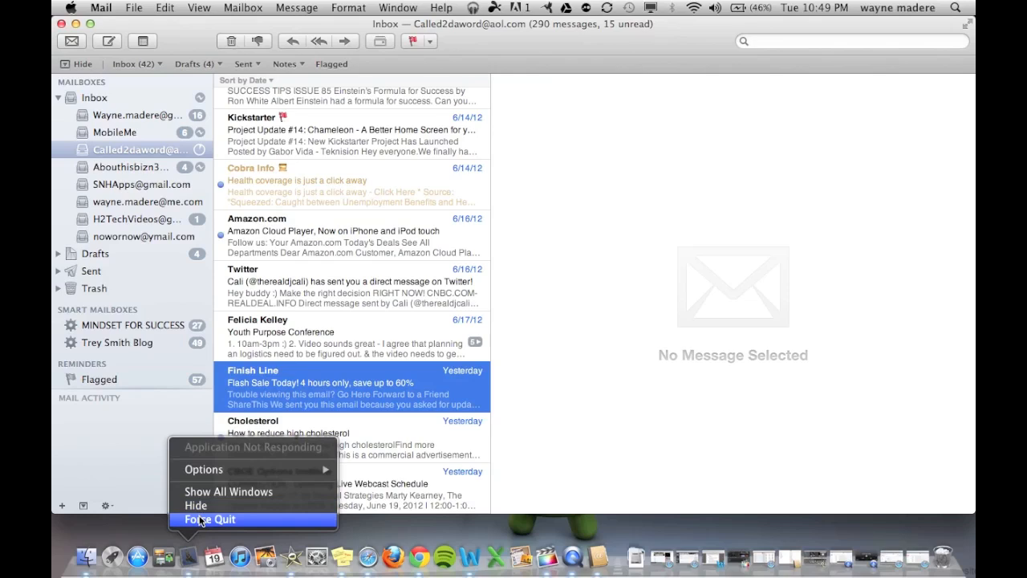
left_click(212, 519)
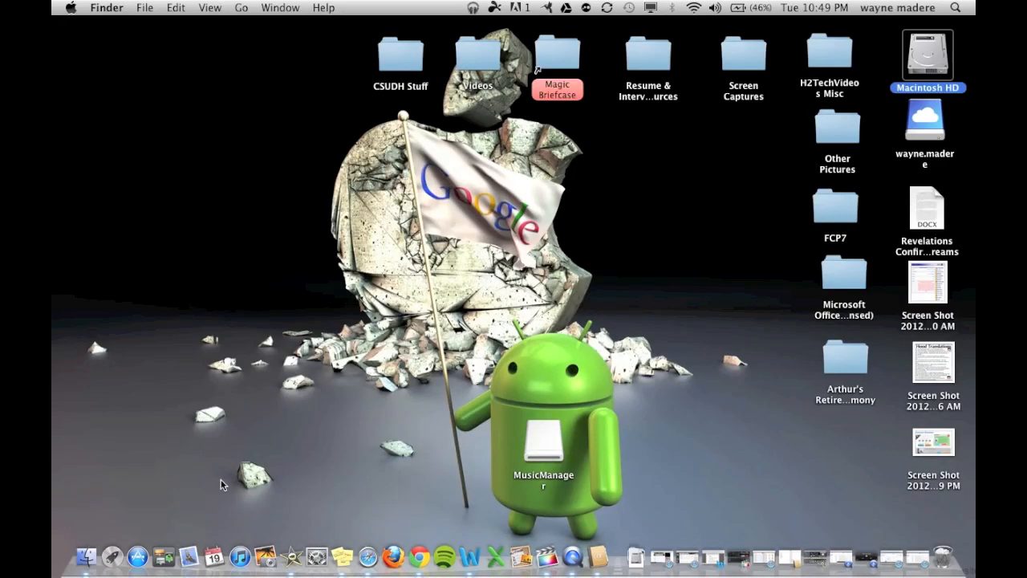
mouse_move(478, 8)
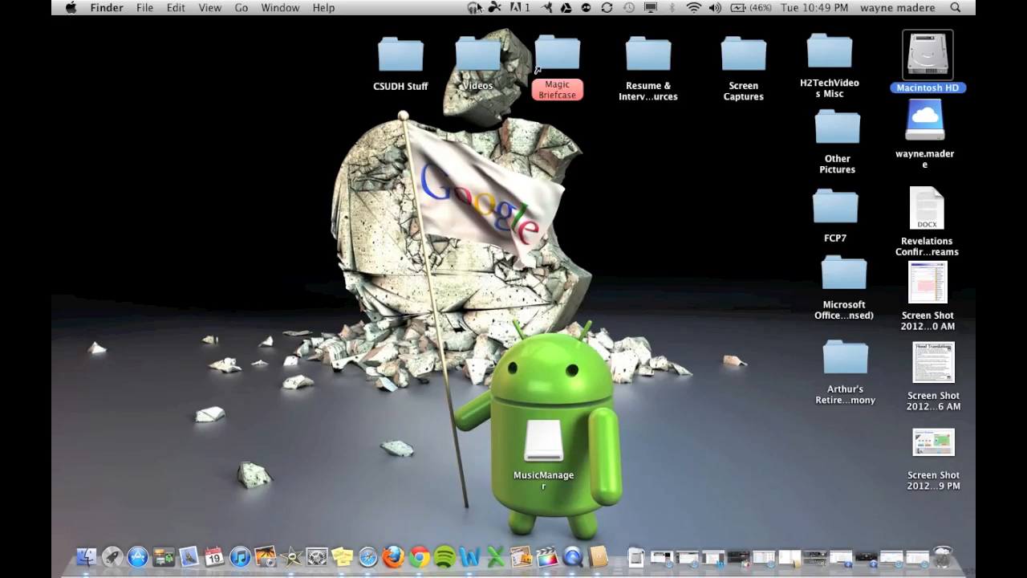
Show Music Manager's menu-bar status menu reporting 0 songs uploaded.
left_click(475, 6)
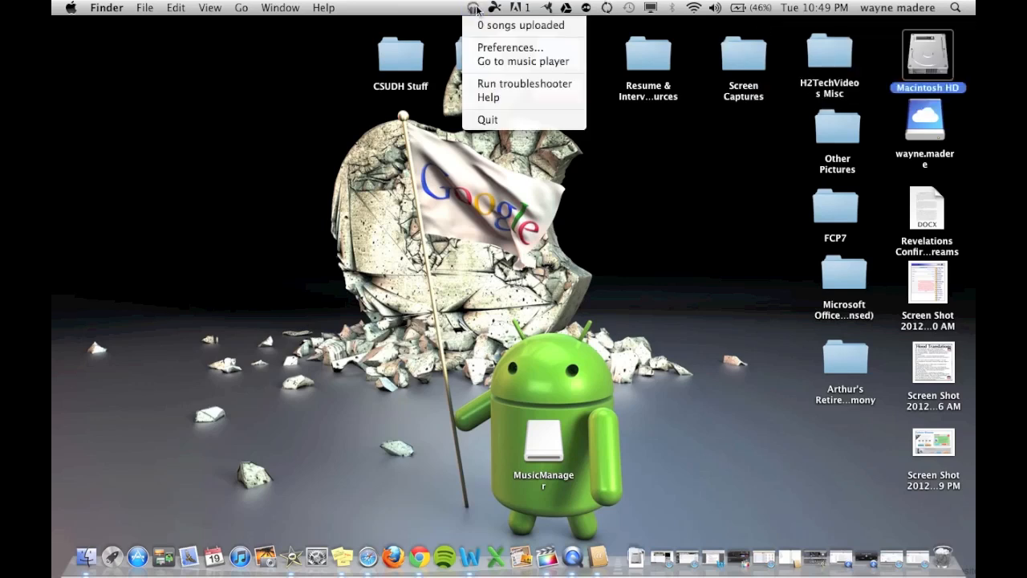
mouse_move(500, 98)
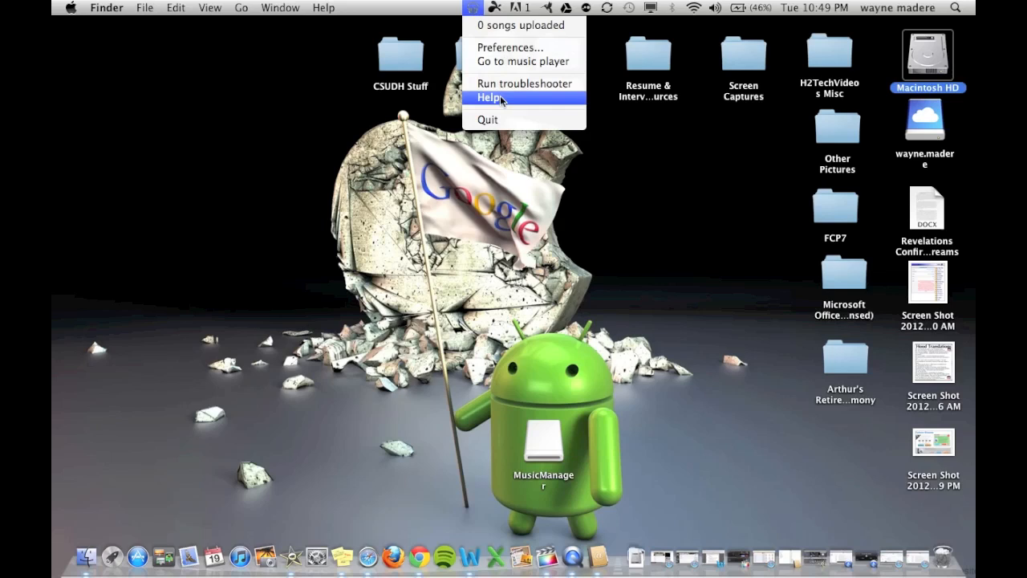
mouse_move(523, 61)
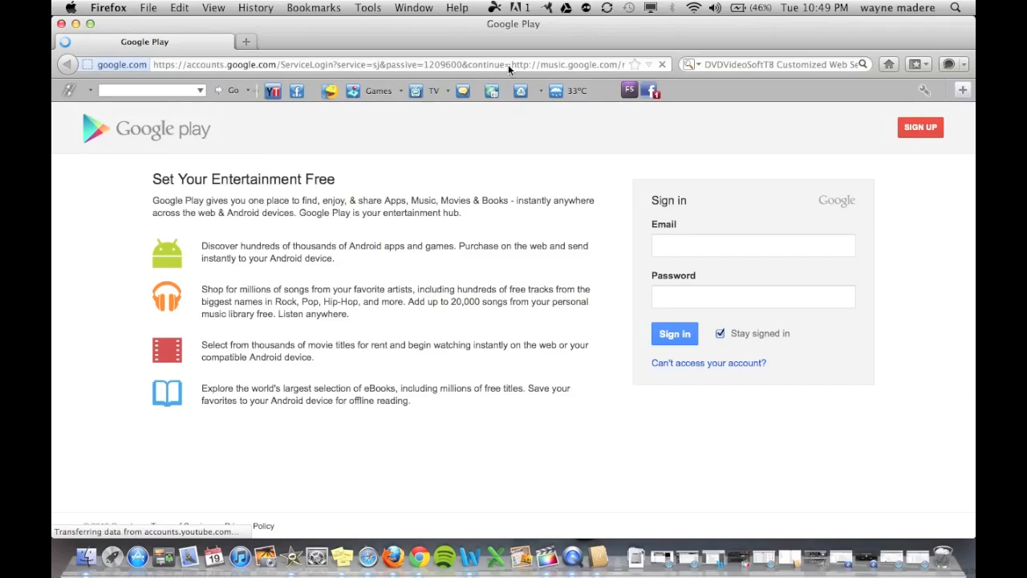
Sign in to Google Play as asktheandroidguy and dismiss the Remember Password prompt.
left_click(751, 245)
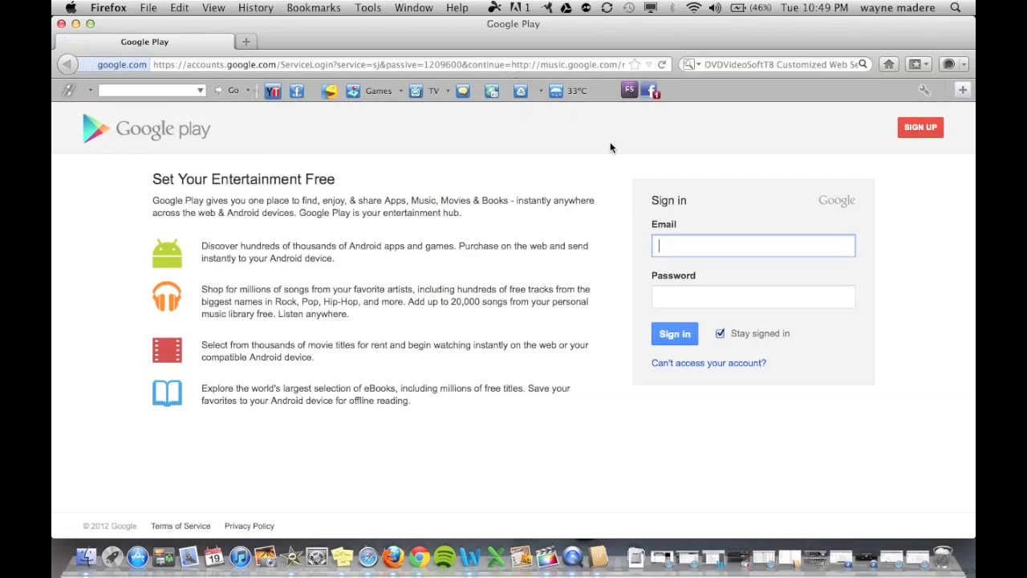
type("as")
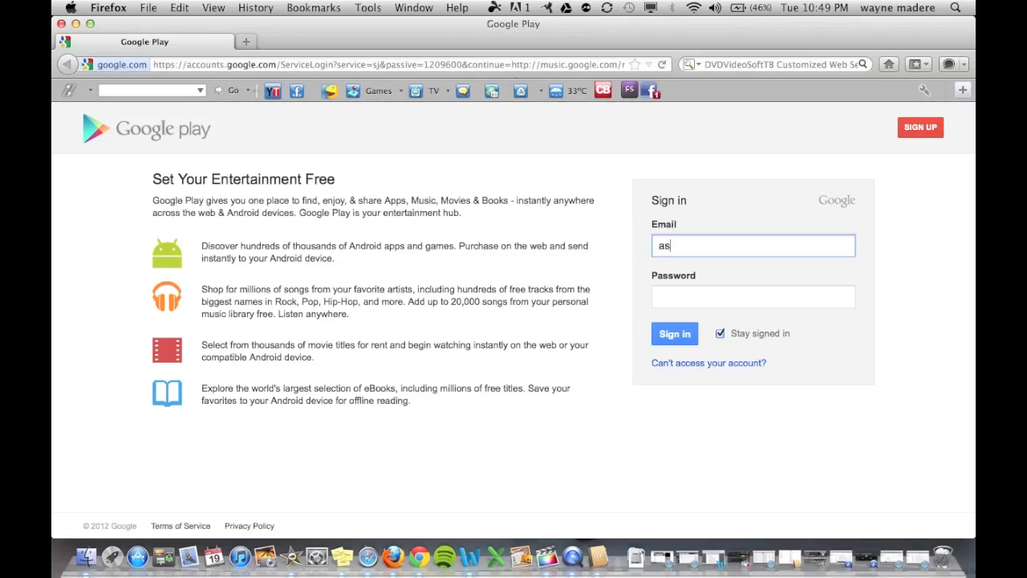
type("kthe")
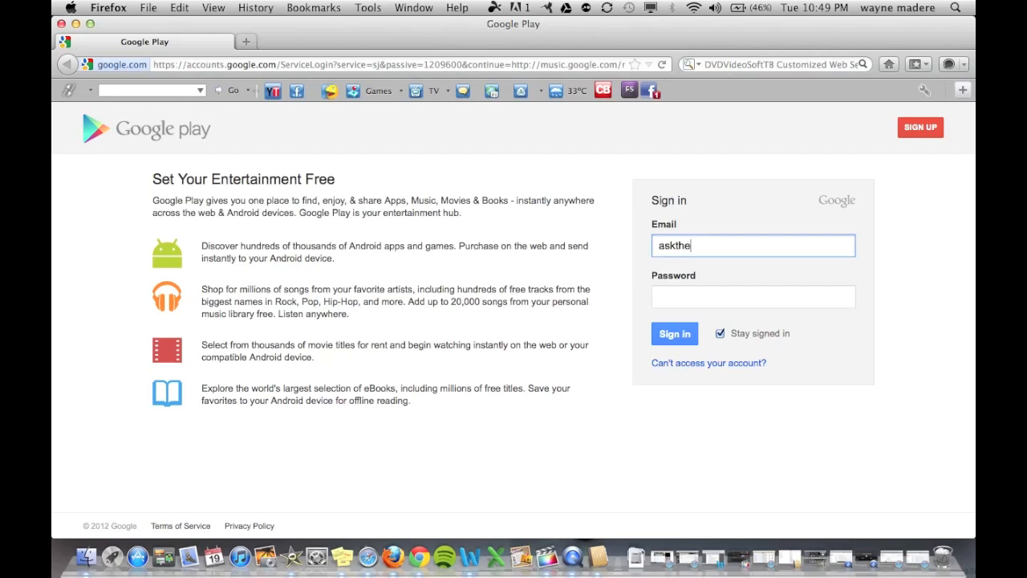
type("androidg")
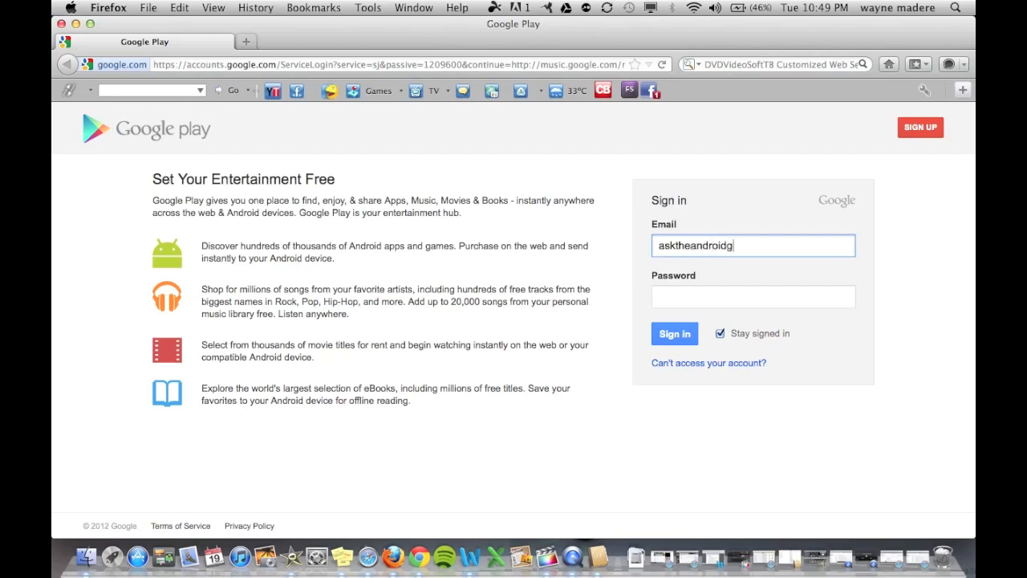
type("uy")
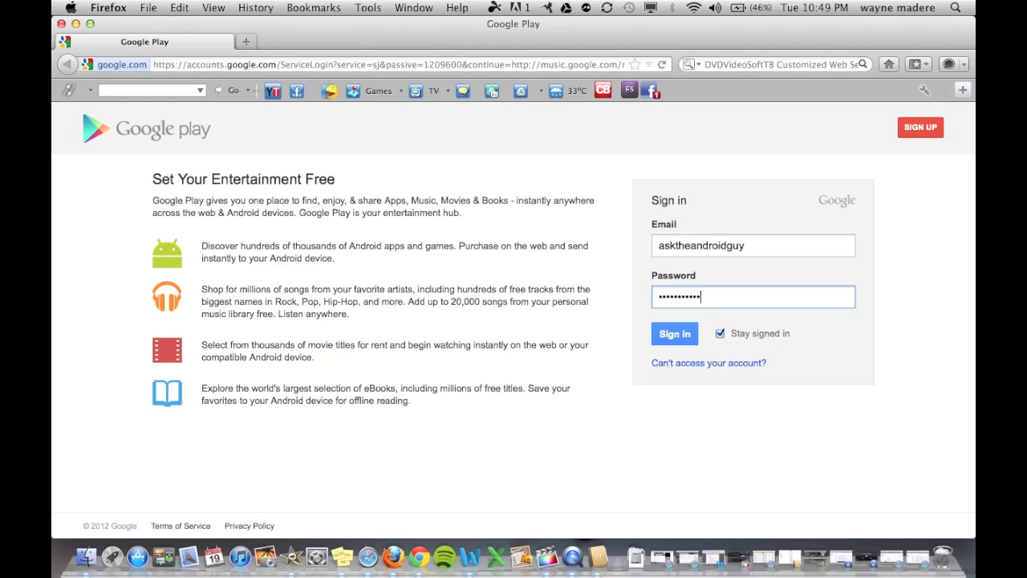
left_click(674, 332)
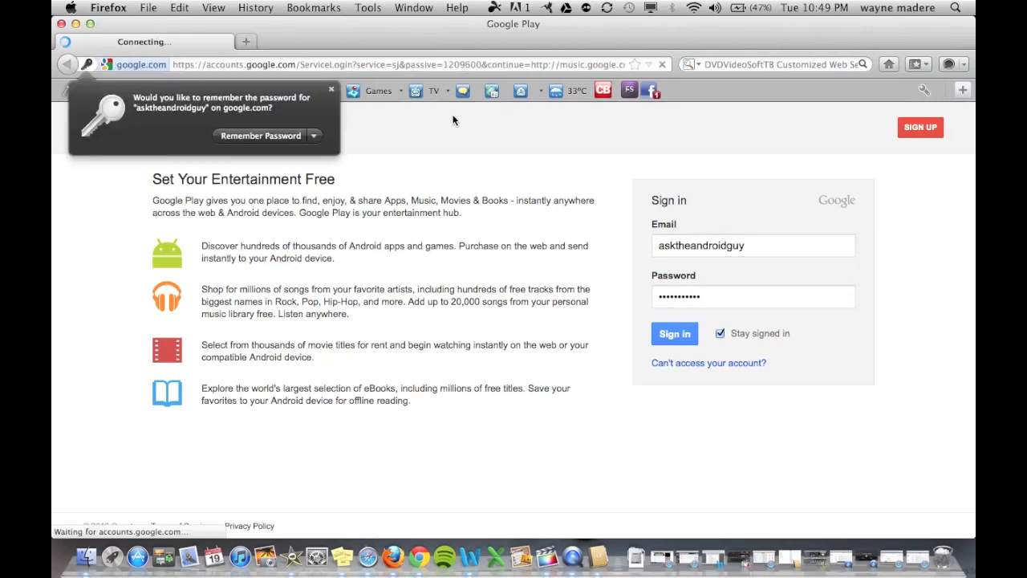
left_click(674, 332)
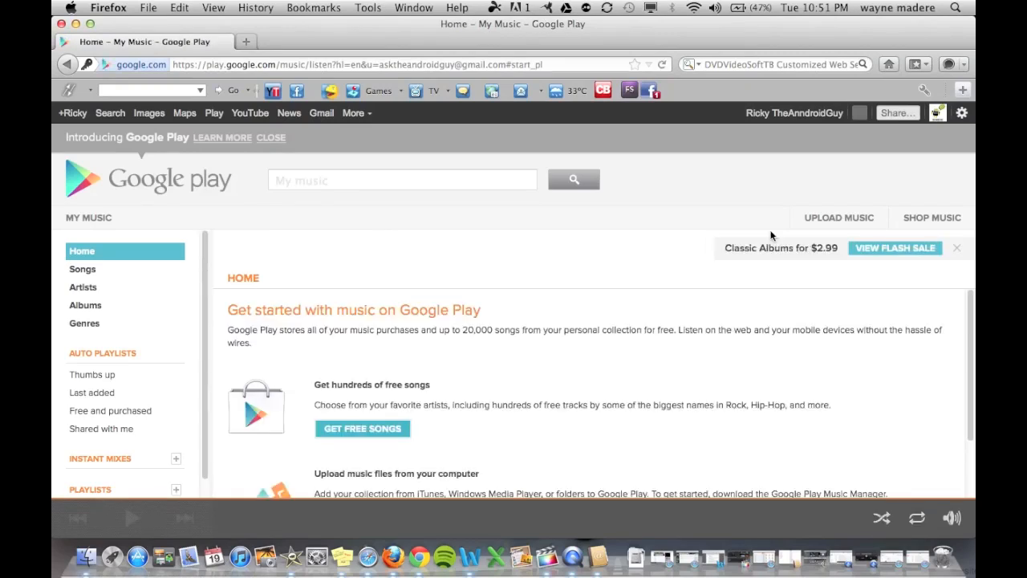
mouse_move(834, 222)
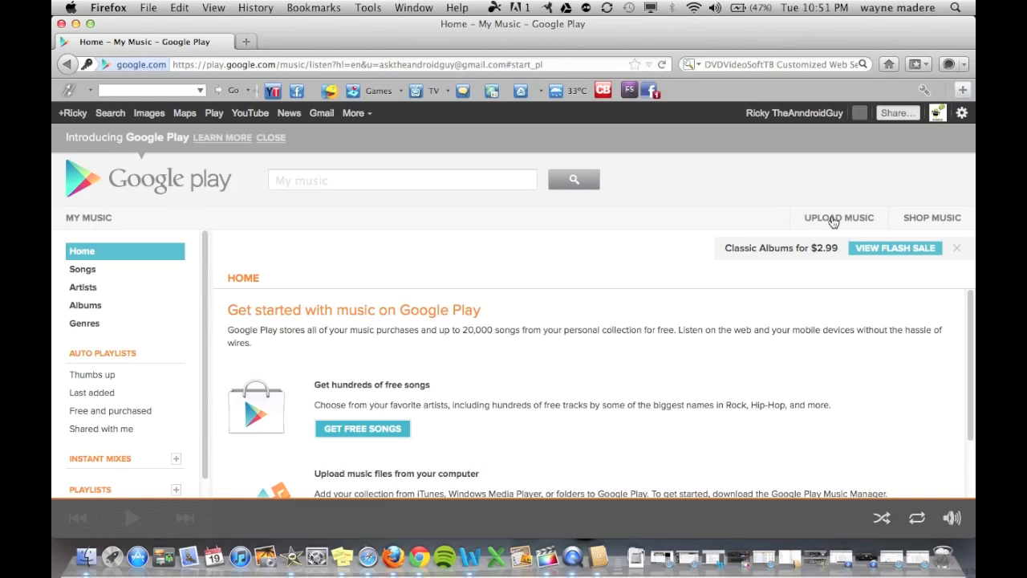
Choose Upload Music at the top right of the My Music home page.
left_click(837, 219)
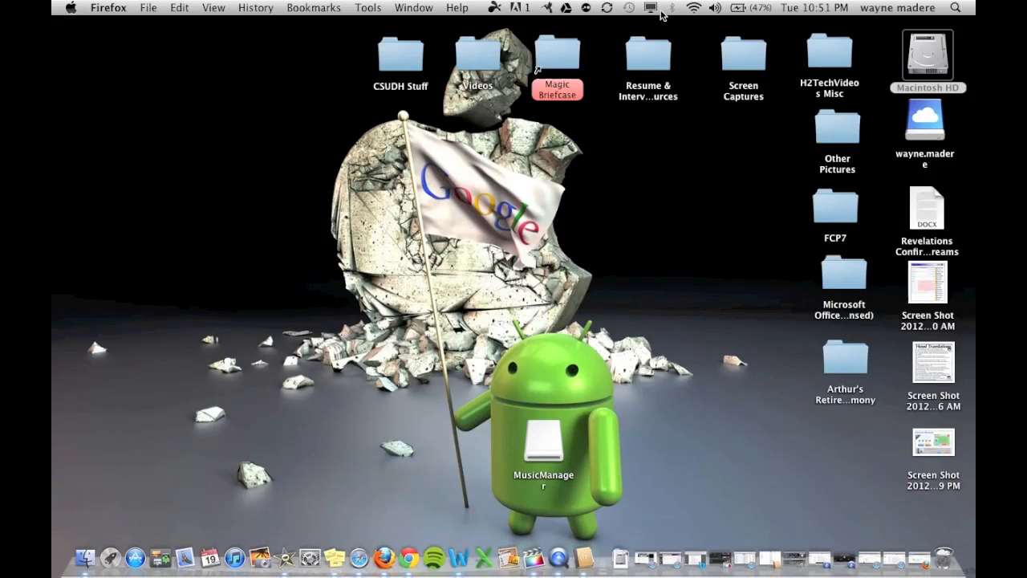
mouse_move(104, 539)
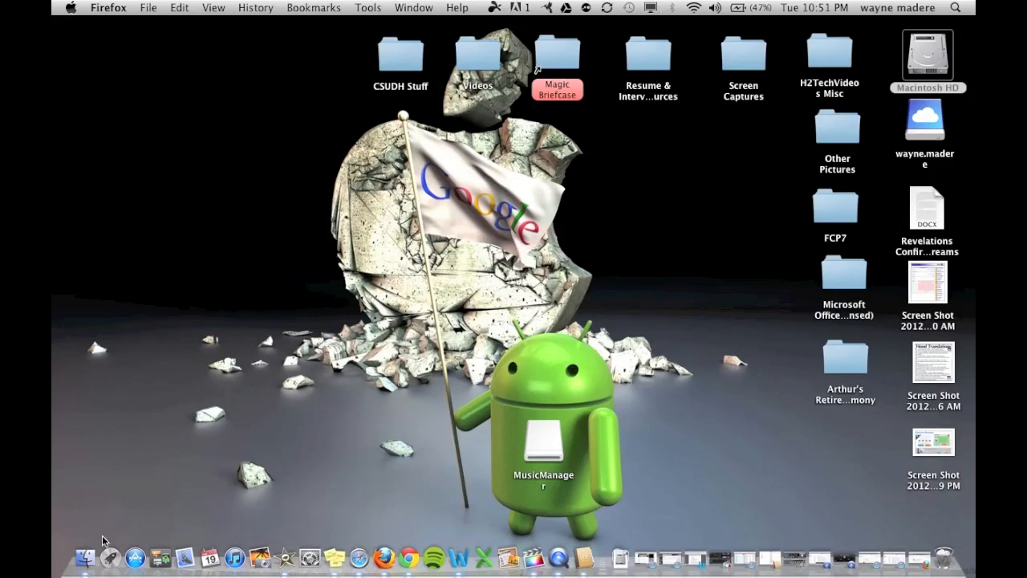
Search Spotlight for 'music manager'.
left_click(956, 7)
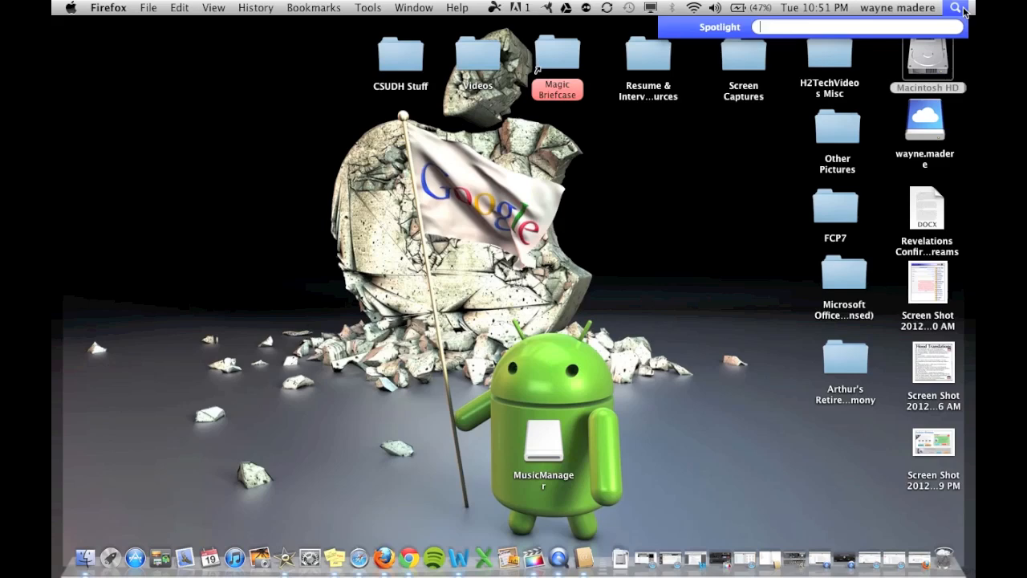
type("goog")
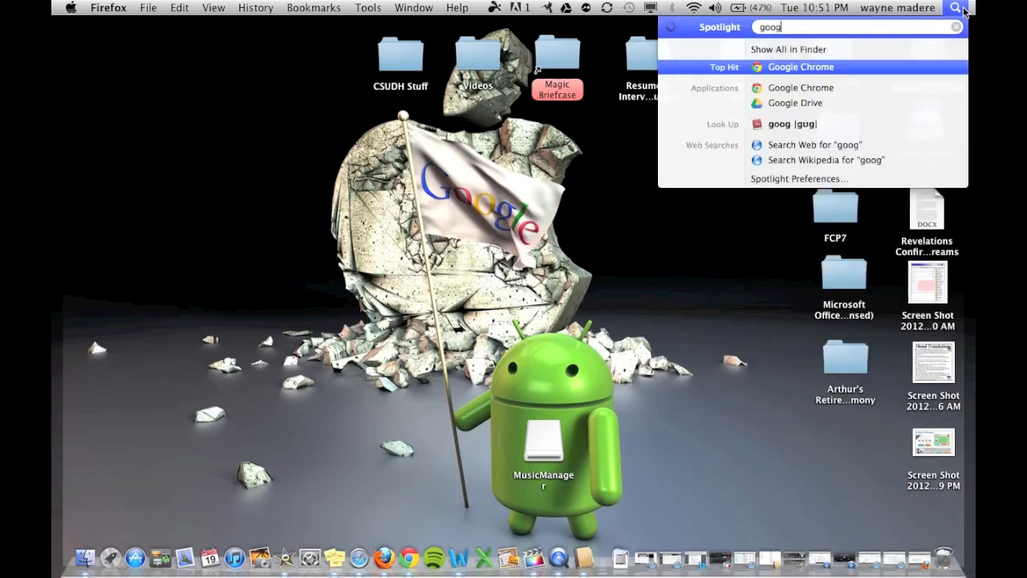
type("music m")
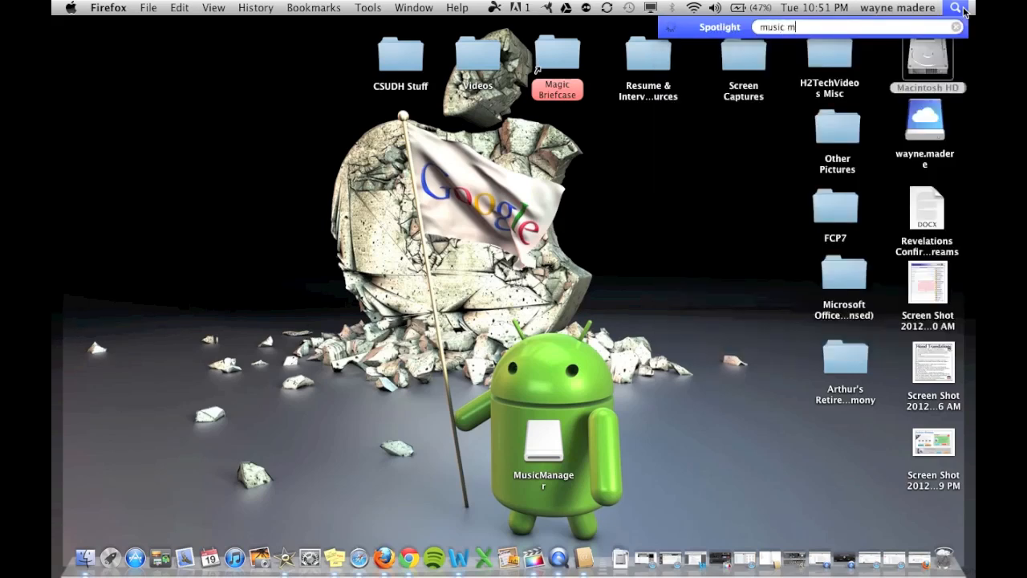
type("anager")
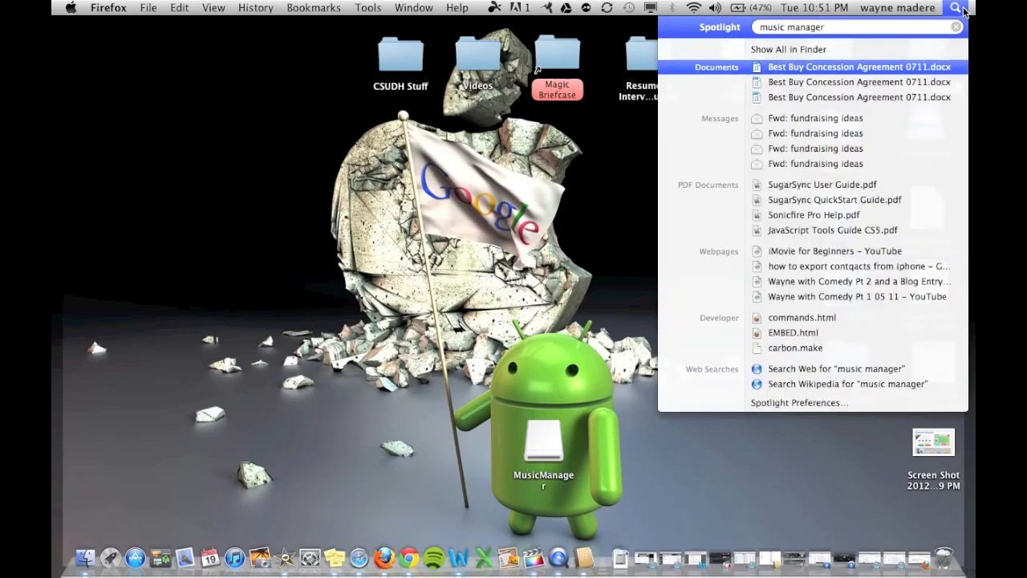
mouse_move(279, 300)
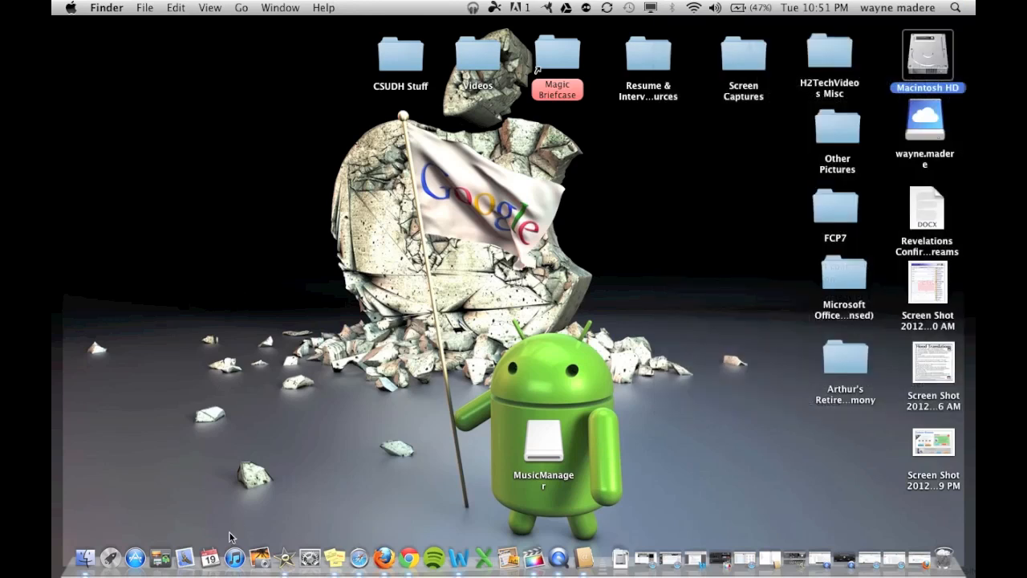
Drag the MusicManager desktop icon into the desktop's right-hand column.
left_click(543, 449)
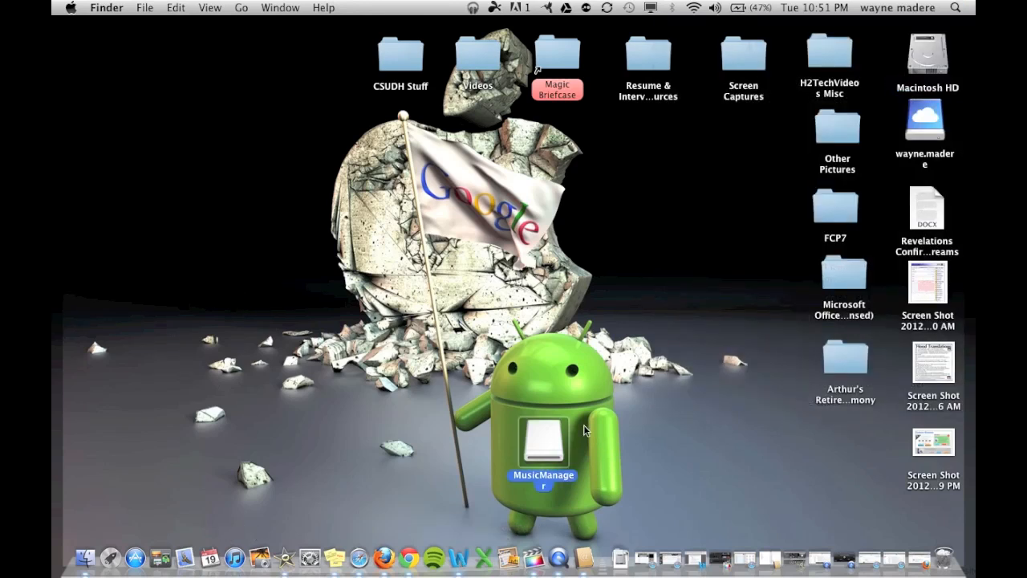
left_click_drag(542, 441, 855, 457)
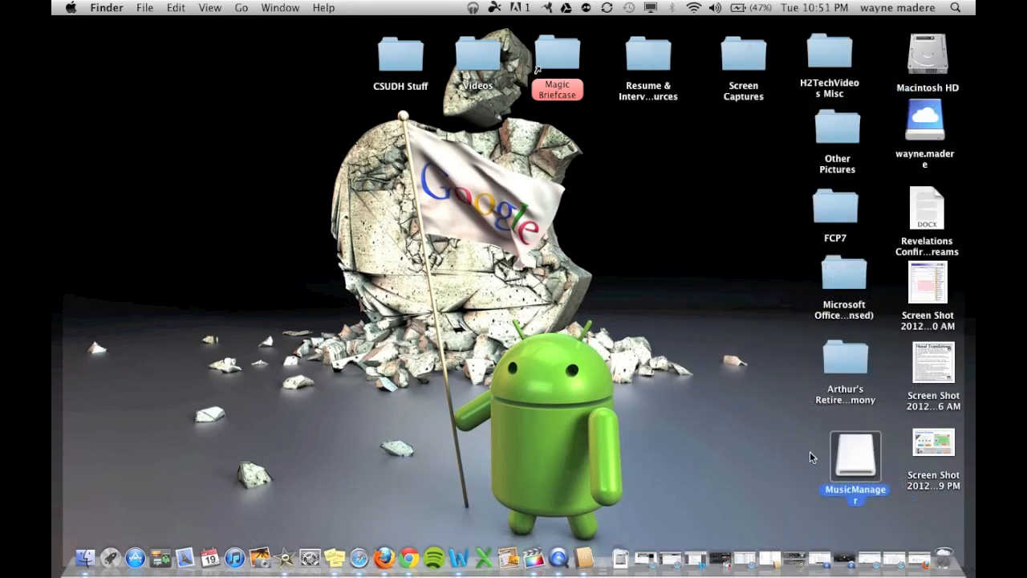
mouse_move(719, 558)
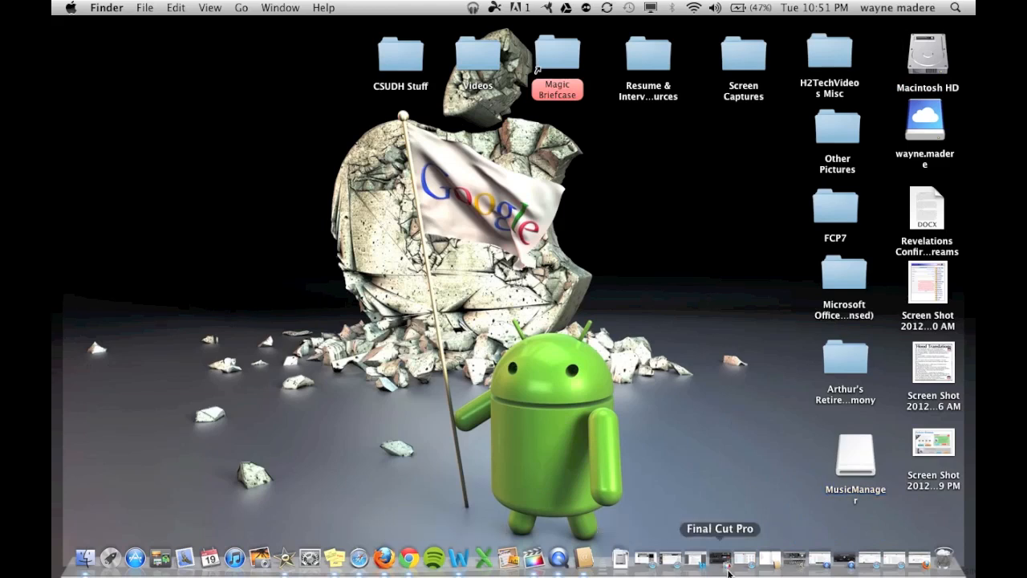
mouse_move(477, 8)
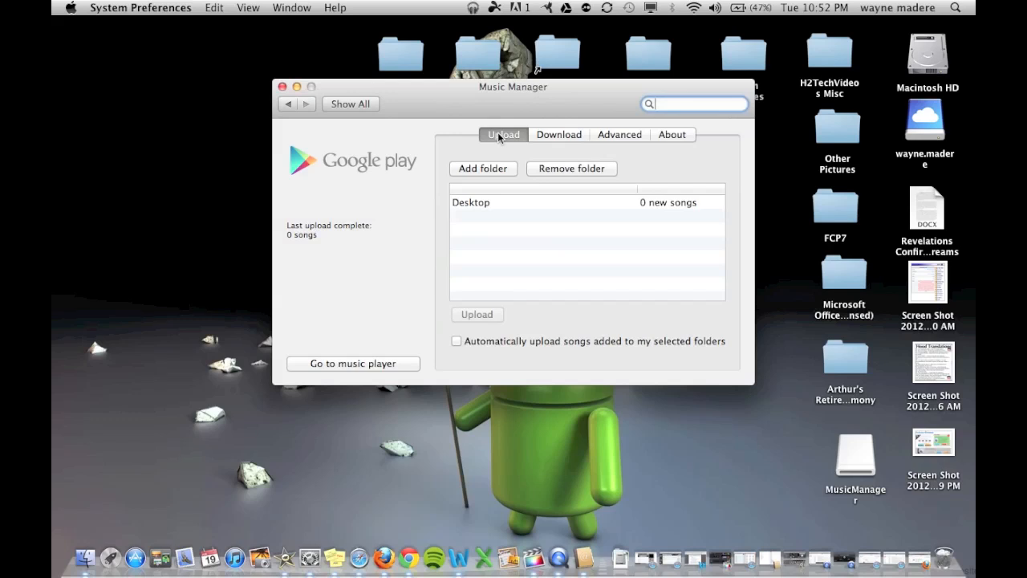
mouse_move(501, 146)
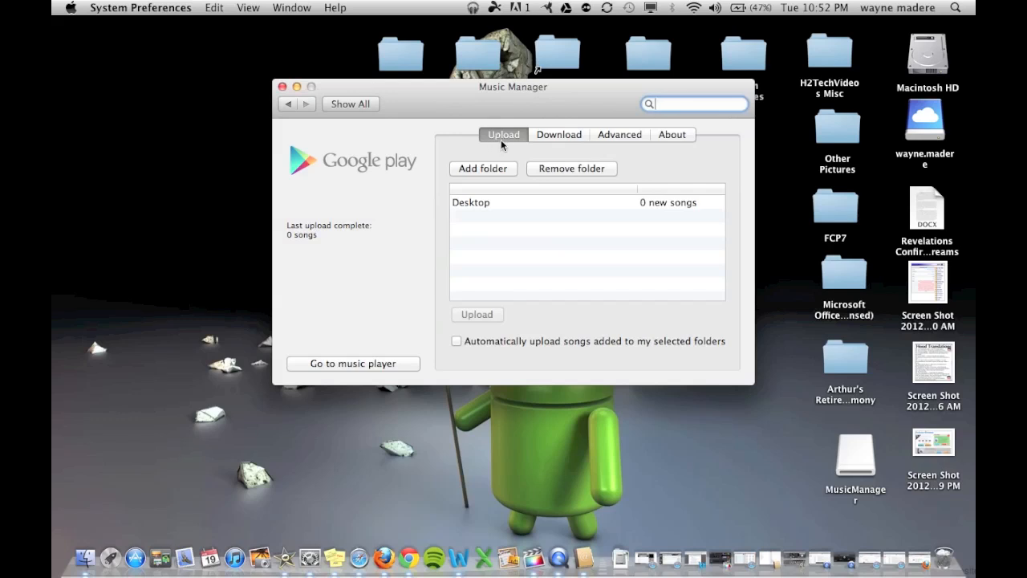
mouse_move(484, 173)
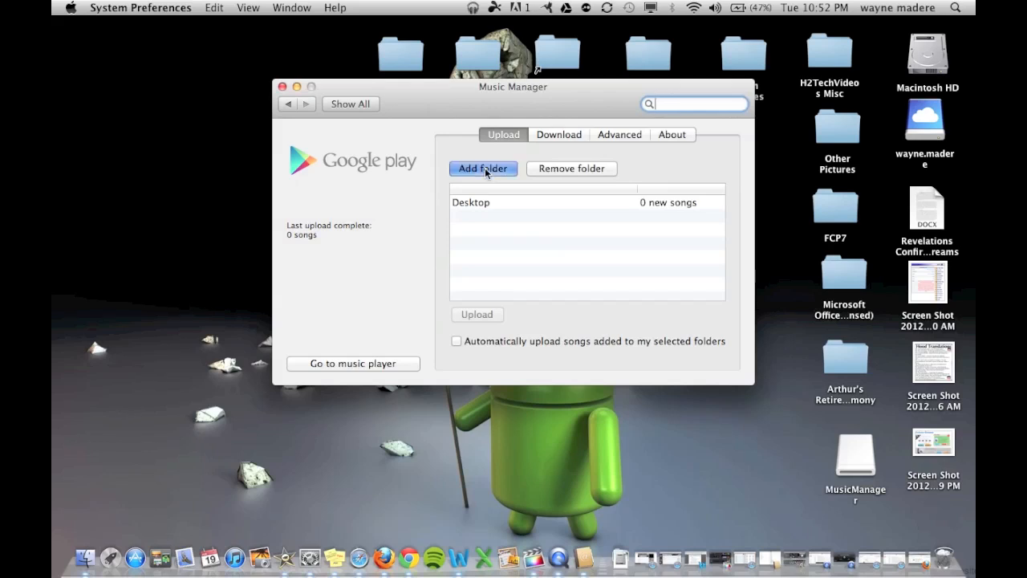
Choose Add folder in the Upload preferences to add another upload source.
left_click(483, 168)
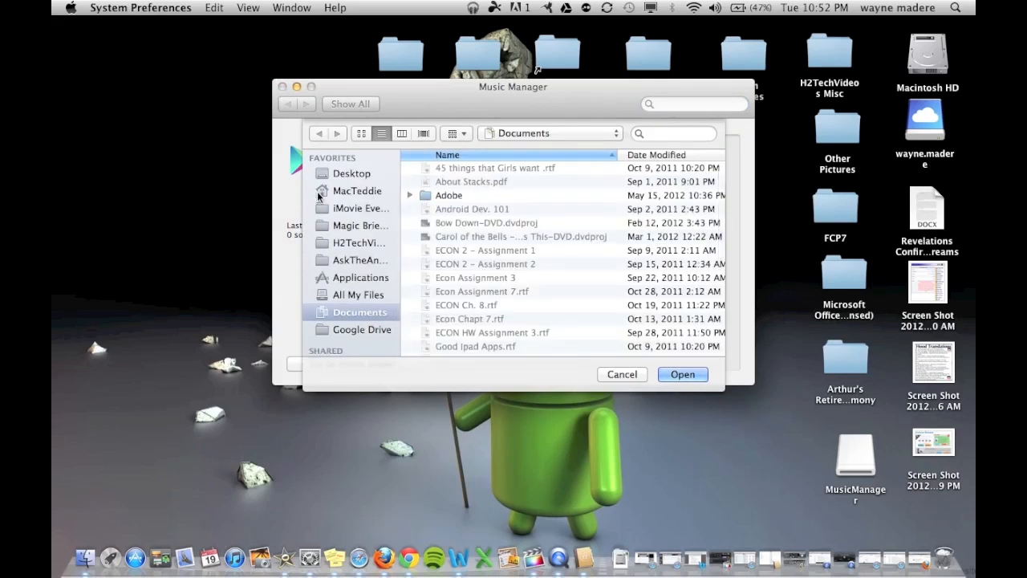
Select the home folder's Music folder as an upload source, listing 105 songs.
left_click(358, 189)
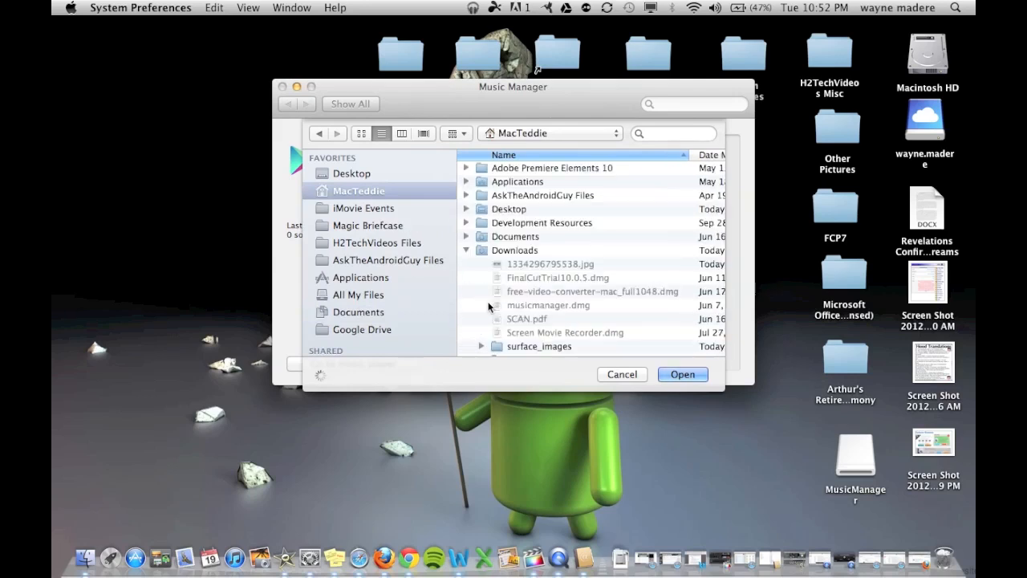
left_click(465, 250)
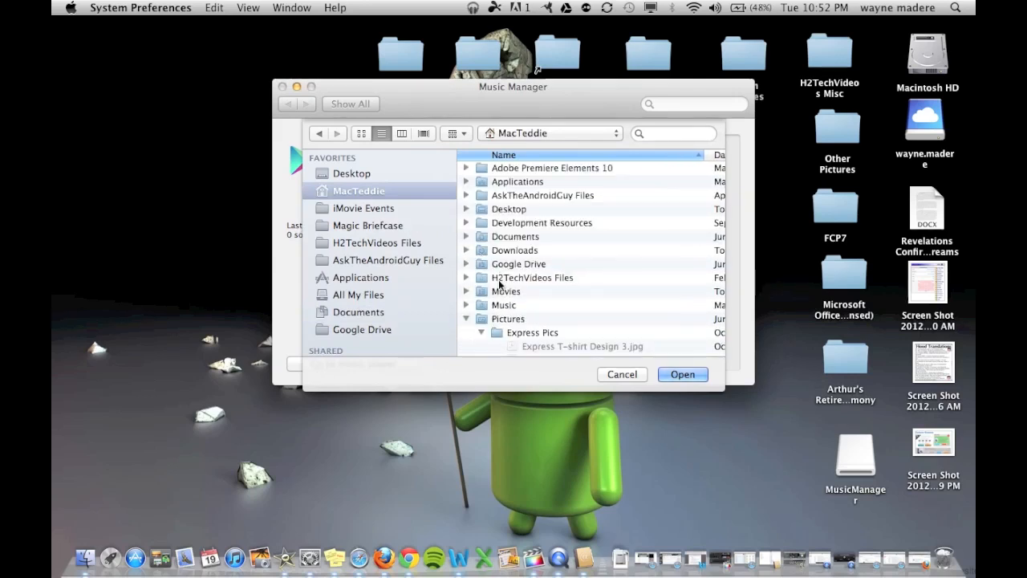
mouse_move(488, 308)
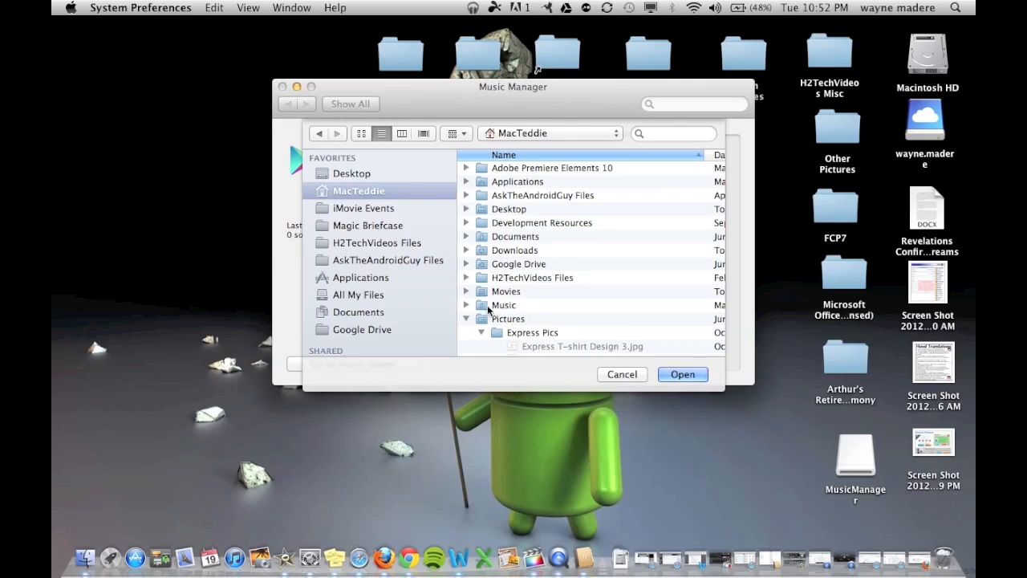
left_click(500, 305)
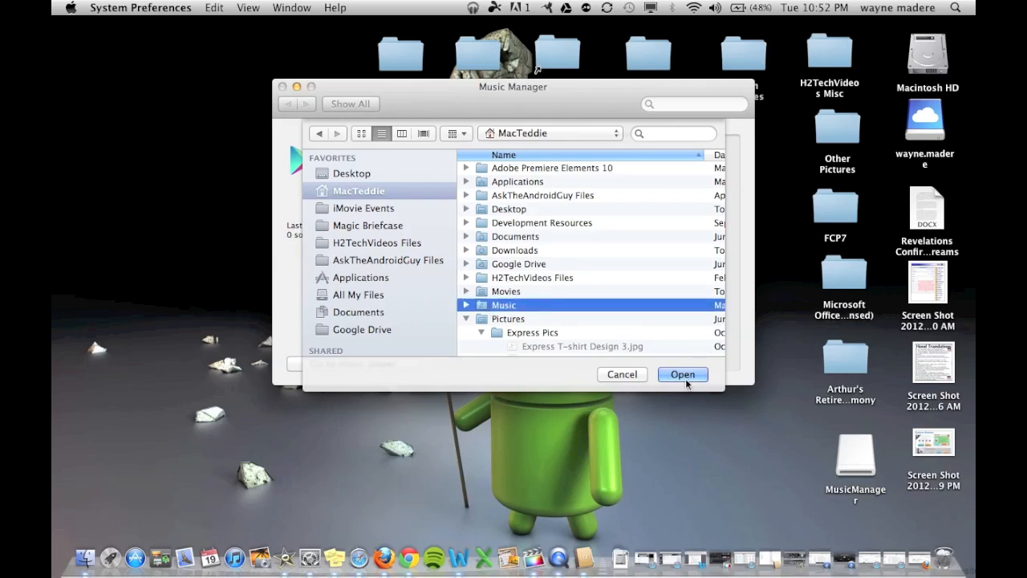
left_click(681, 374)
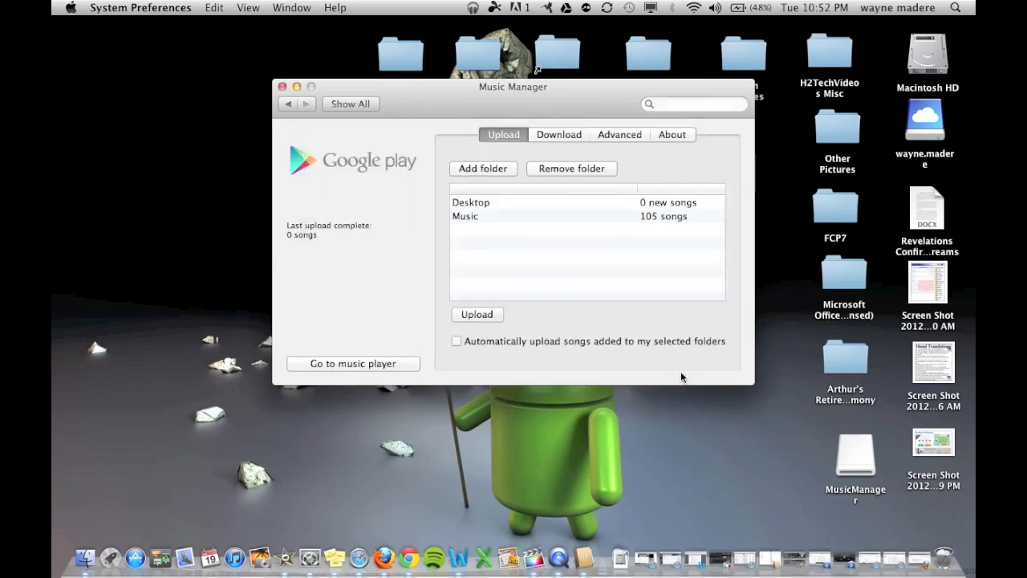
mouse_move(521, 289)
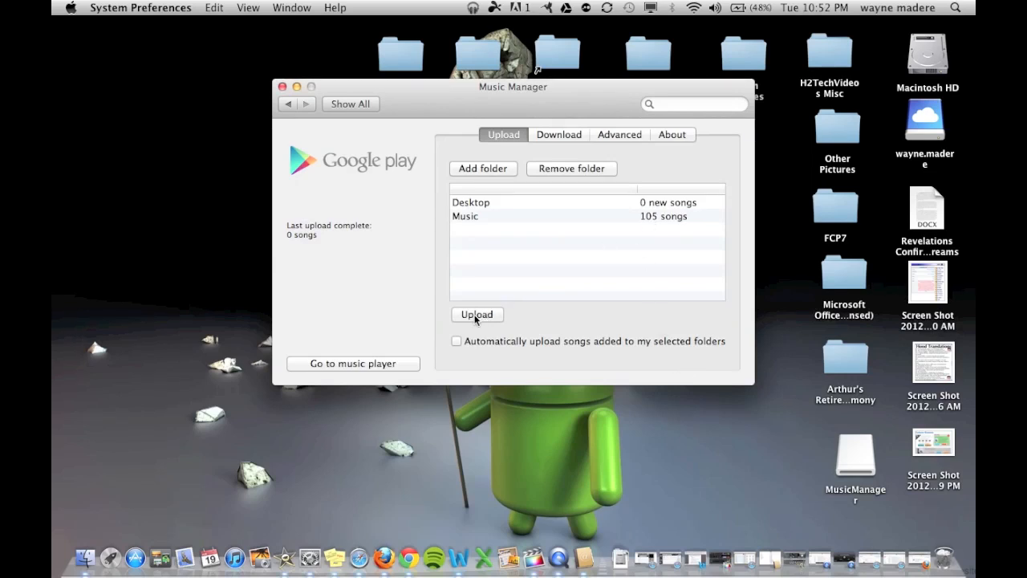
Enable automatic upload of newly added songs and start uploading the 105 songs.
left_click(456, 340)
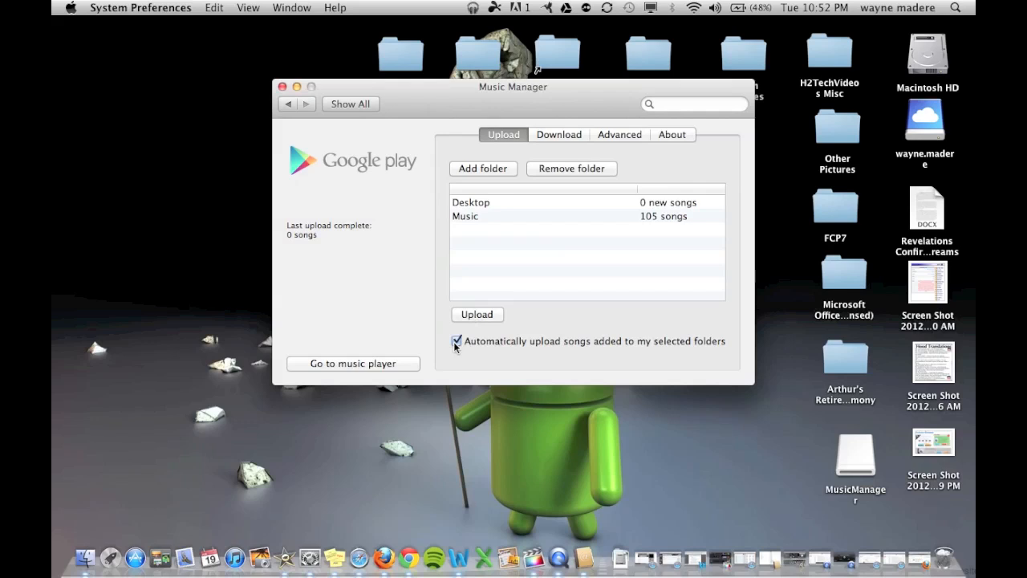
mouse_move(488, 327)
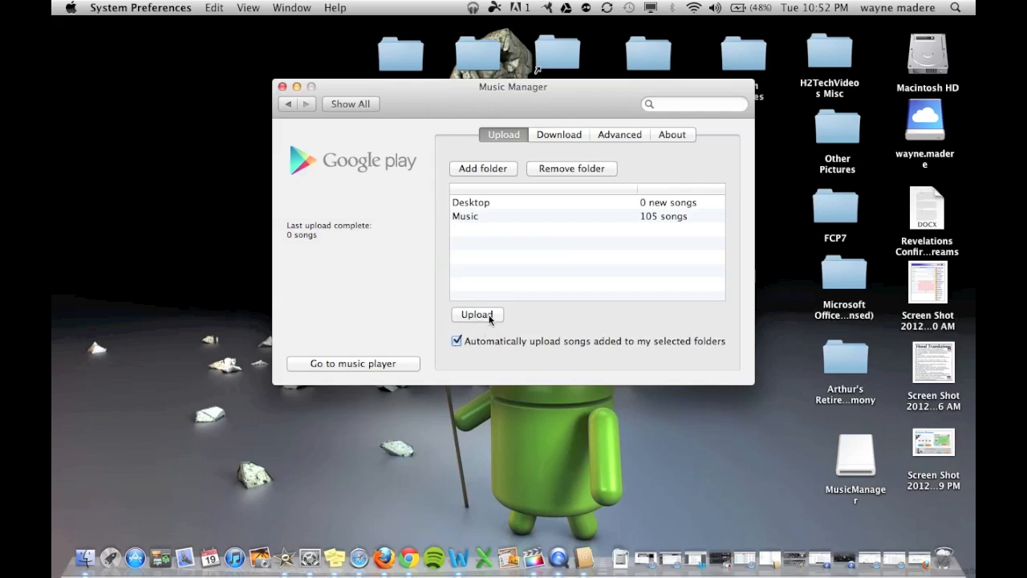
left_click(476, 313)
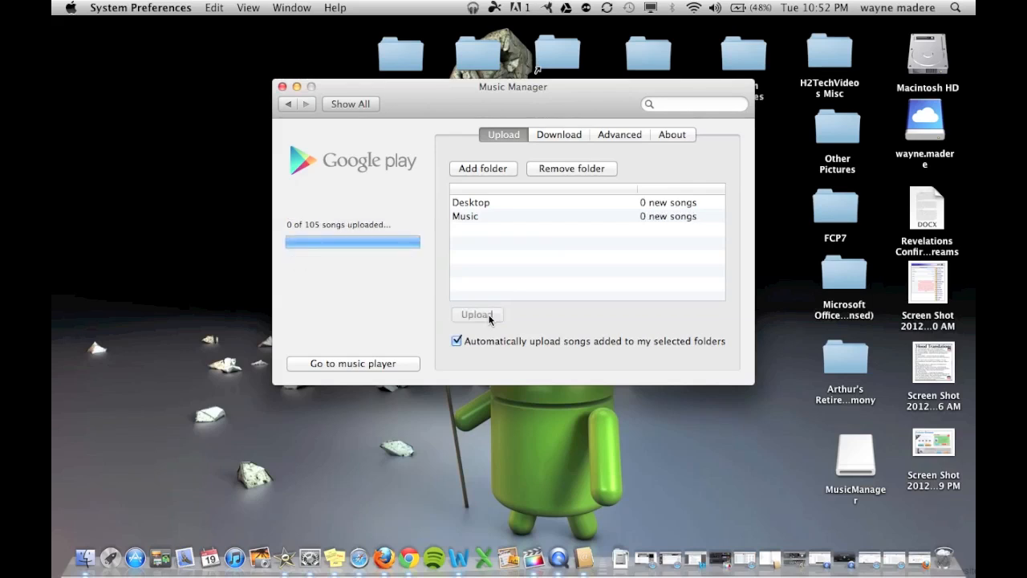